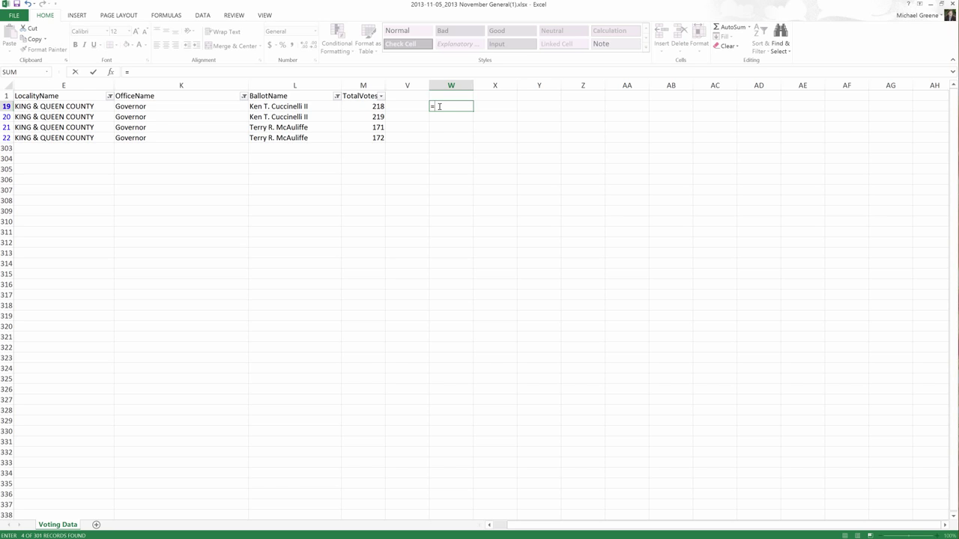
Enter =SUBTOTAL(9,M19:M20) in W19, totalling Cuccinelli's two vote counts as 437
{"action": "type", "text": "s"}
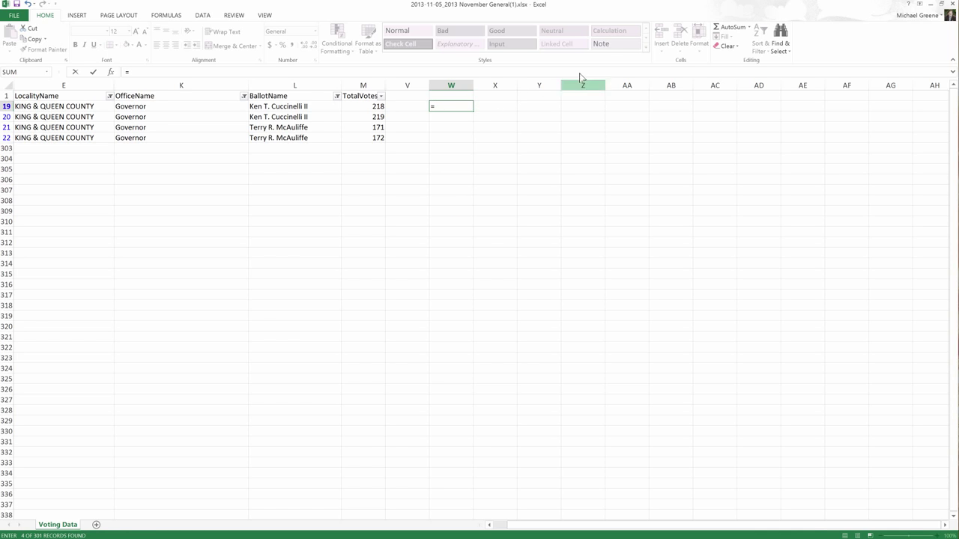
{"action": "left_click", "coordinate": [728, 27]}
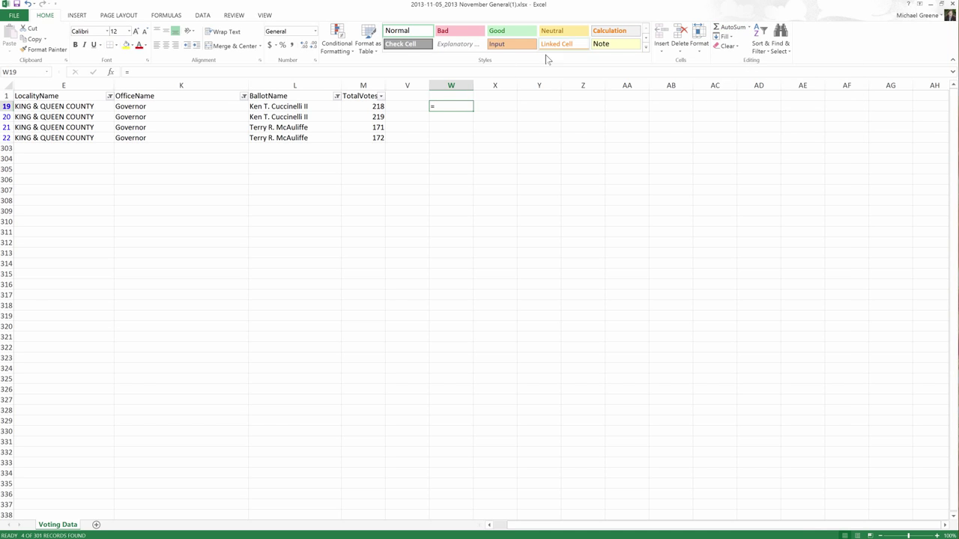
{"action": "type", "text": "=SUBTOTAL(9,T19:V19)"}
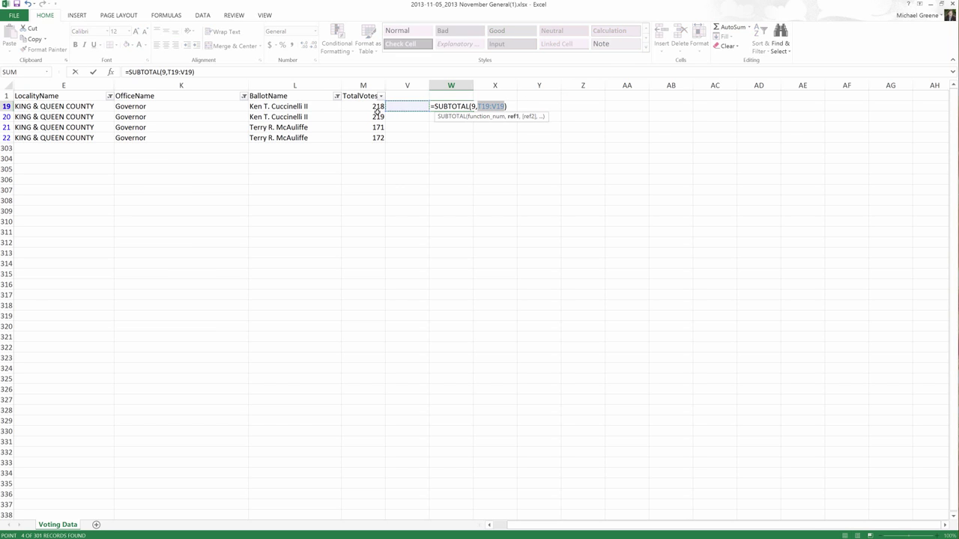
{"action": "left_click_drag", "start_coordinate": [362, 106], "coordinate": [362, 116]}
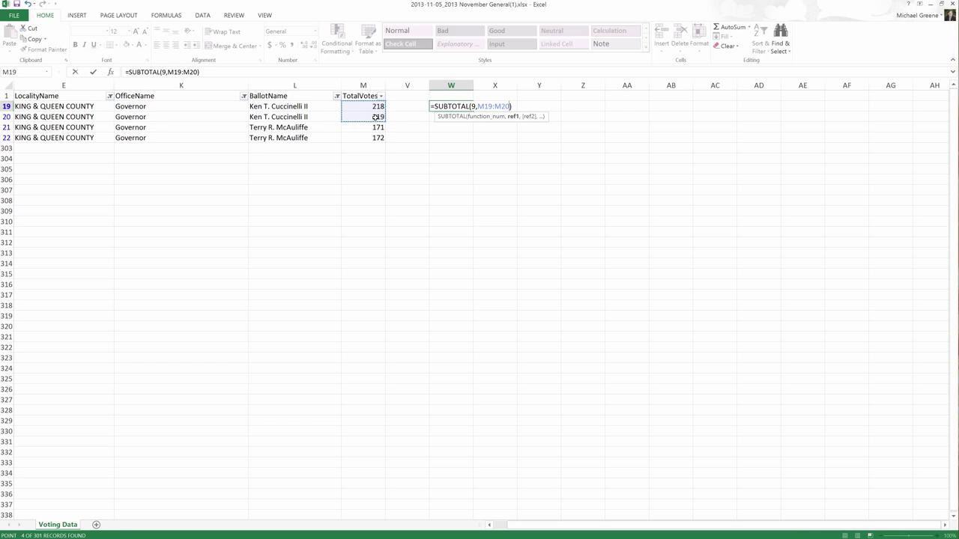
{"action": "key", "text": "Return"}
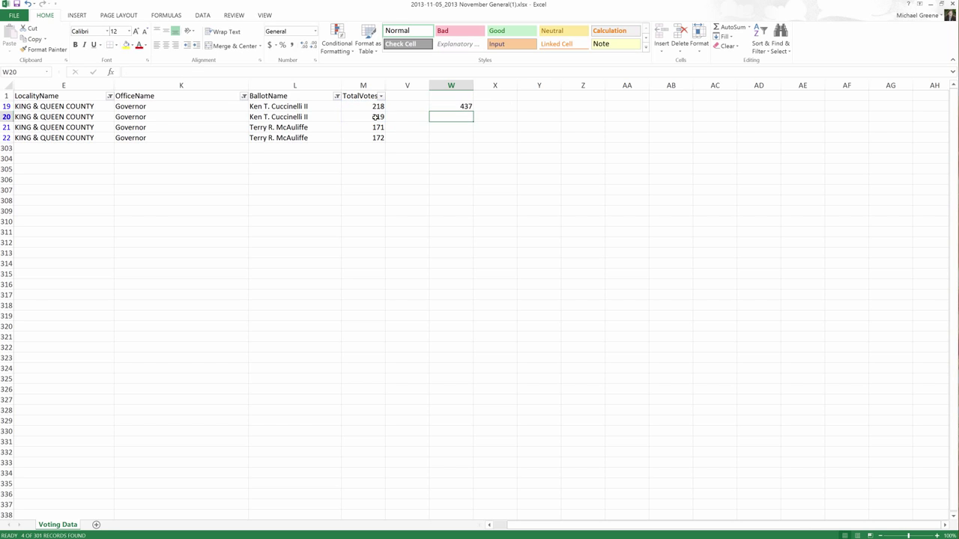
Enter a SUBTOTAL of M21:M22 in W21, showing 343
{"action": "left_click", "coordinate": [451, 126]}
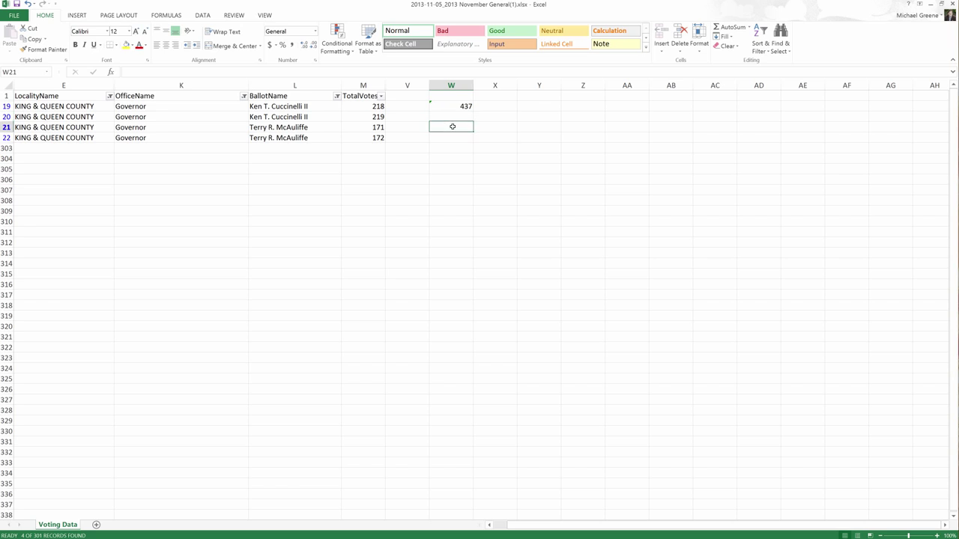
{"action": "mouse_move", "coordinate": [464, 125]}
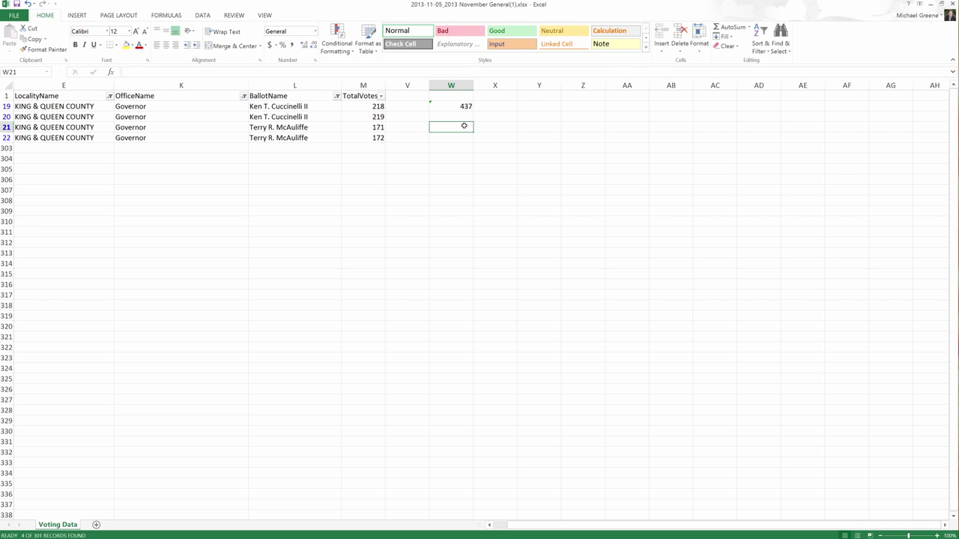
{"action": "left_click", "coordinate": [730, 28]}
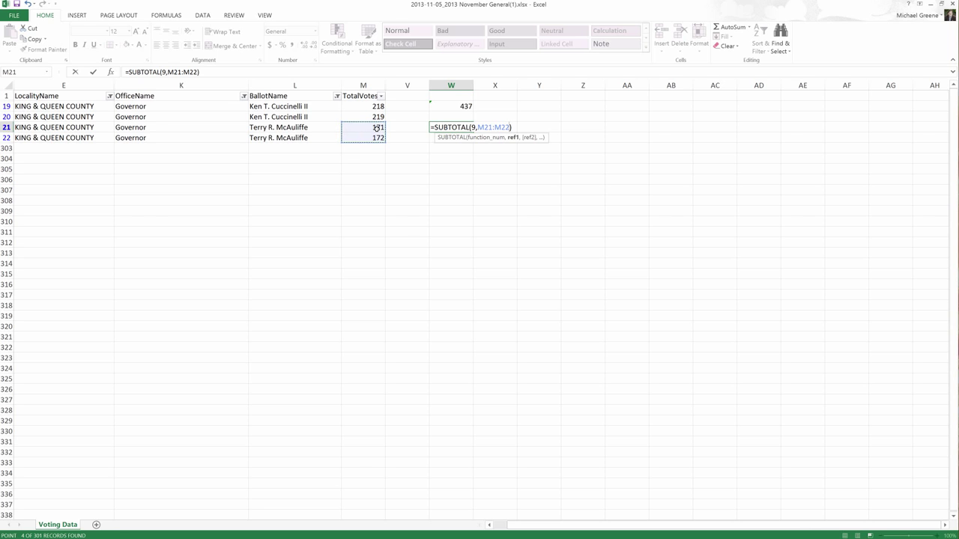
{"action": "key", "text": "Return"}
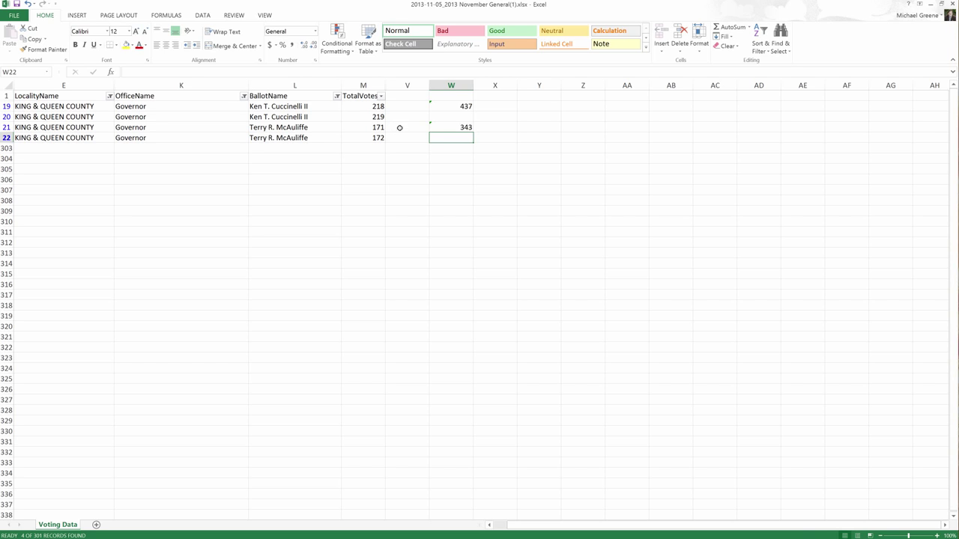
Delete the 343 subtotal formula from W21
{"action": "left_click", "coordinate": [451, 126]}
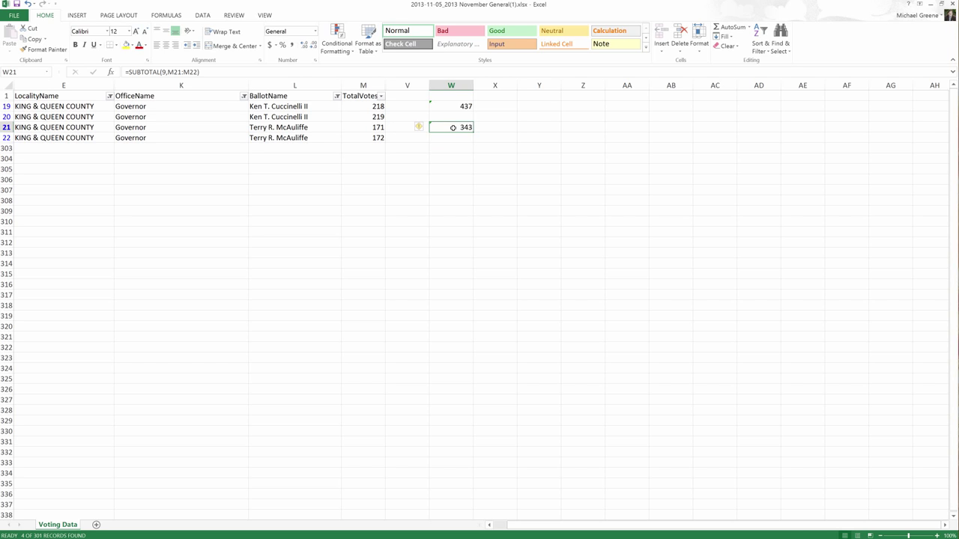
{"action": "double_click", "coordinate": [451, 127]}
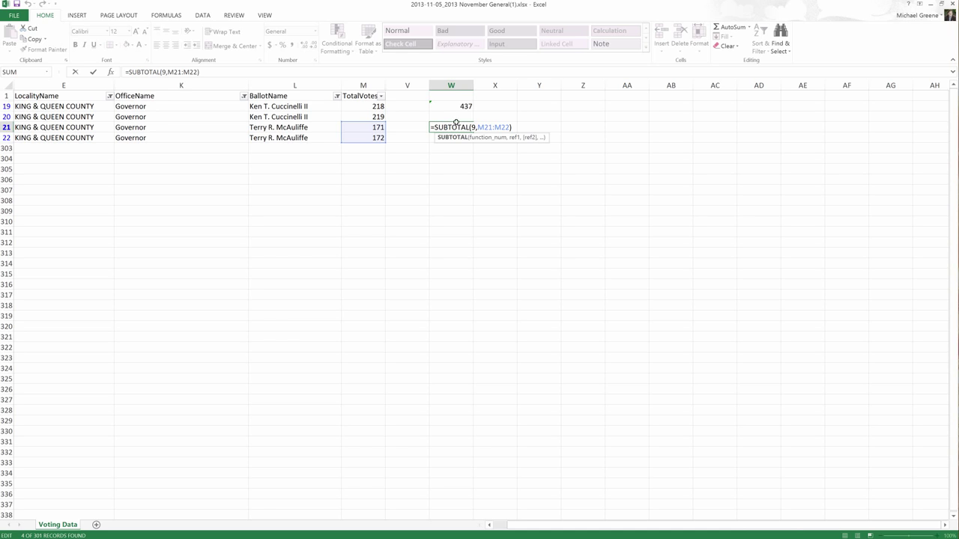
{"action": "mouse_move", "coordinate": [457, 116]}
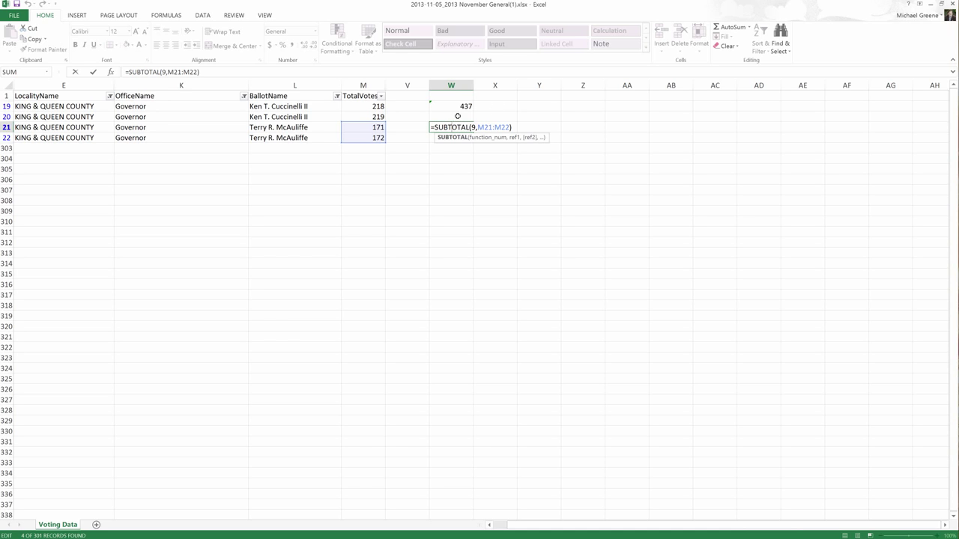
{"action": "mouse_move", "coordinate": [461, 112]}
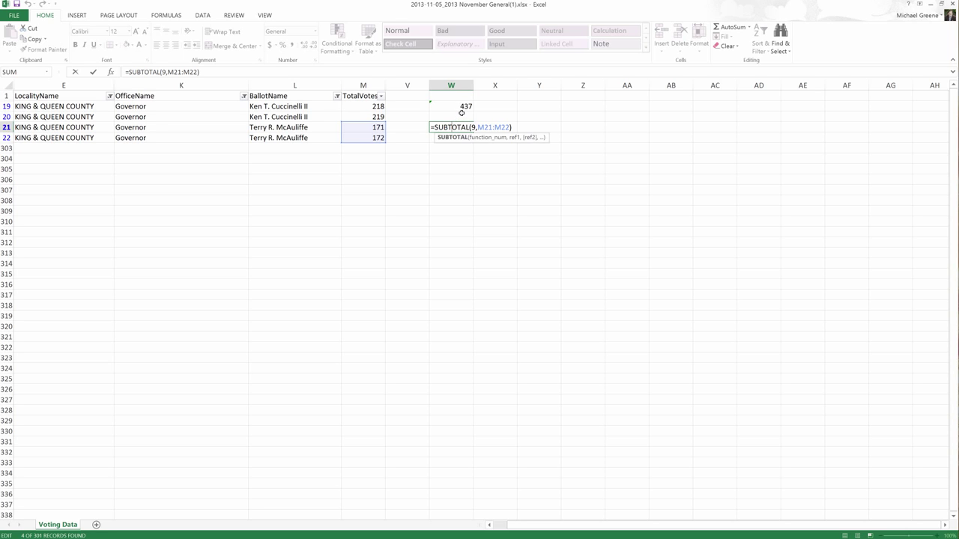
{"action": "mouse_move", "coordinate": [454, 156]}
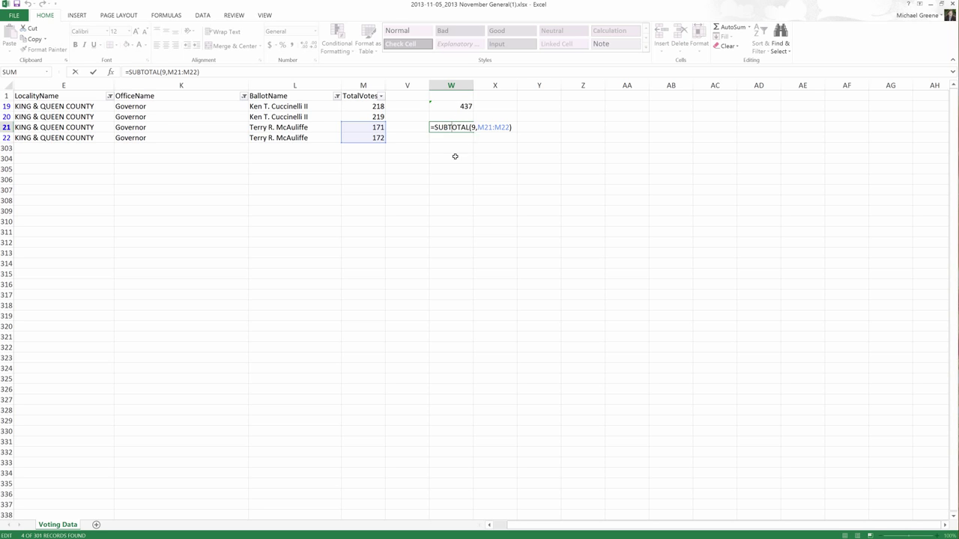
{"action": "key", "text": "Return"}
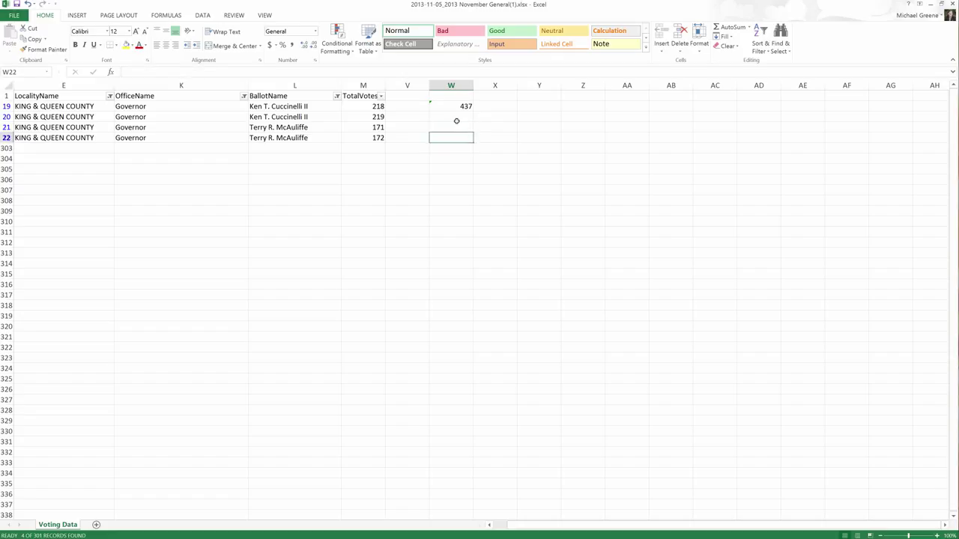
Rewrite W19 as =M19+M20, showing 437
{"action": "left_click", "coordinate": [450, 106]}
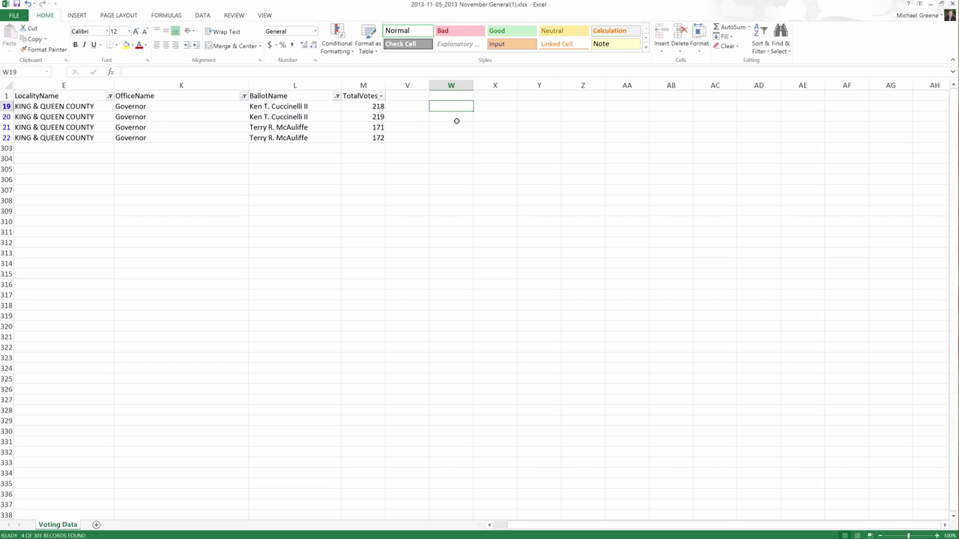
{"action": "type", "text": "=M19"}
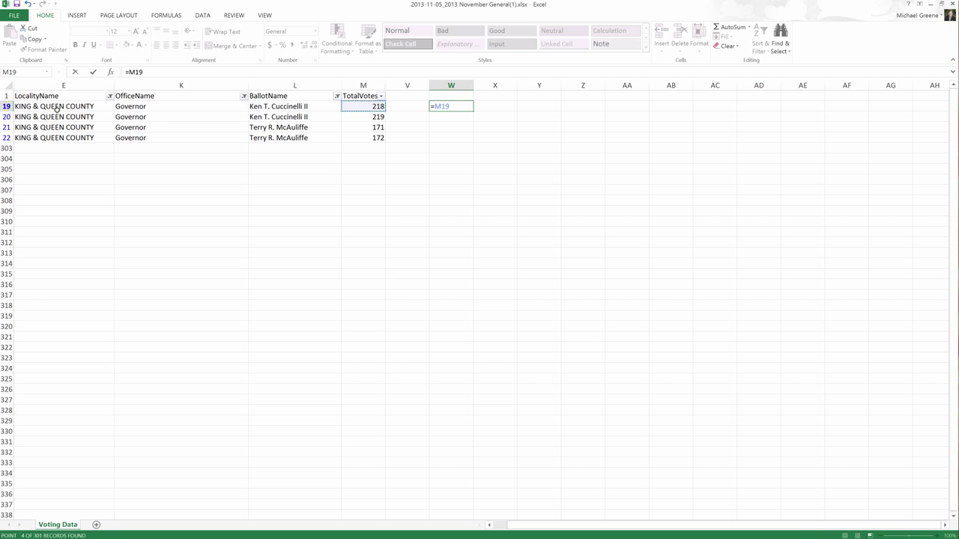
{"action": "type", "text": "+"}
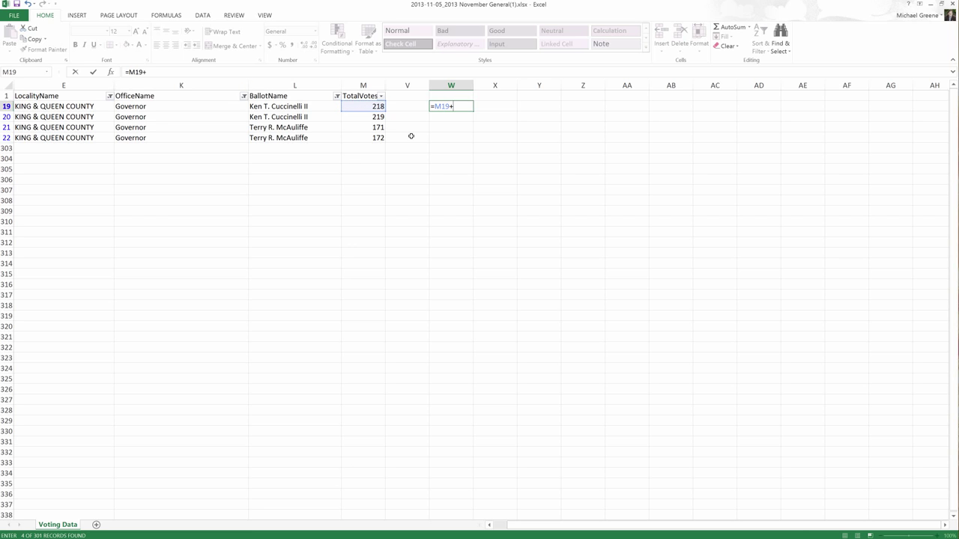
{"action": "left_click", "coordinate": [362, 116]}
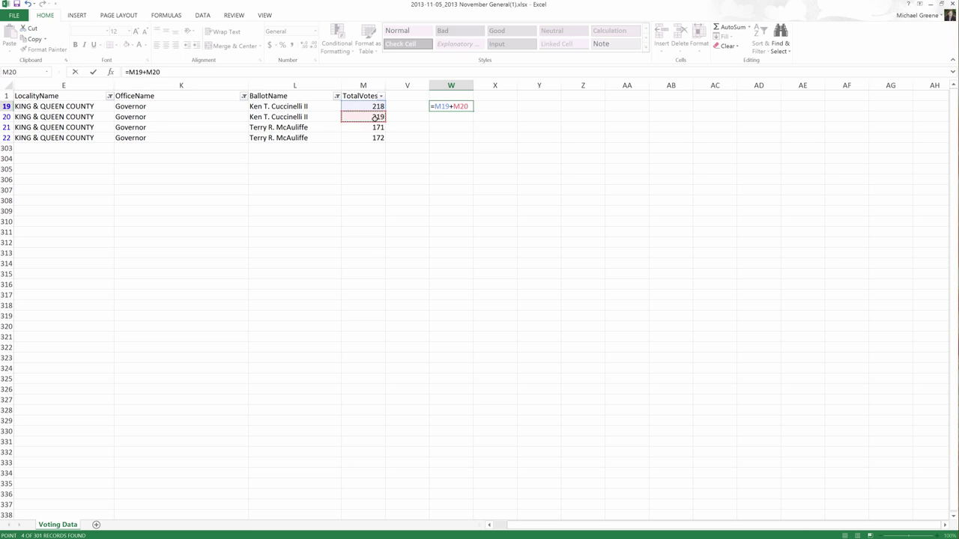
{"action": "key", "text": "Return"}
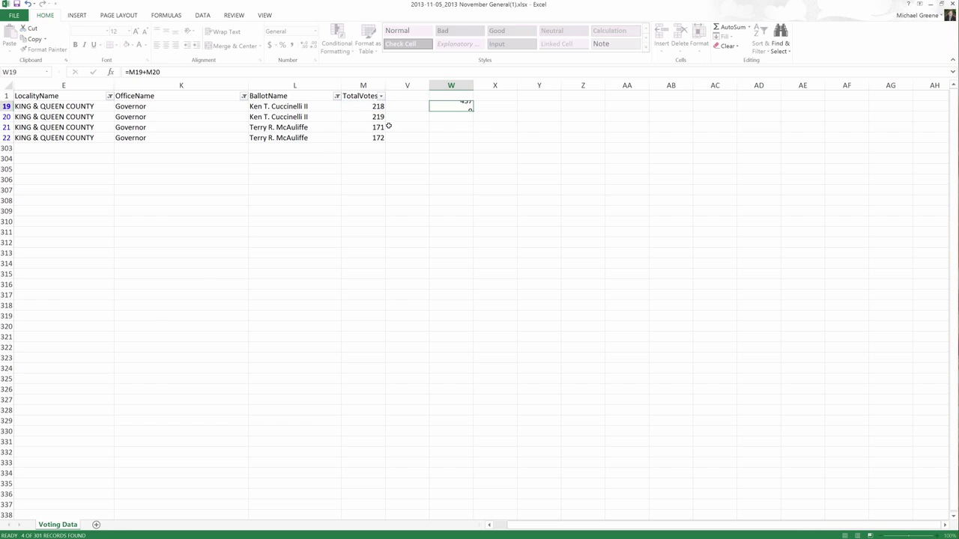
Enter =M21+M22 in W21, showing McAuliffe's 343
{"action": "left_click", "coordinate": [450, 127]}
{"action": "type", "text": "=M21+"}
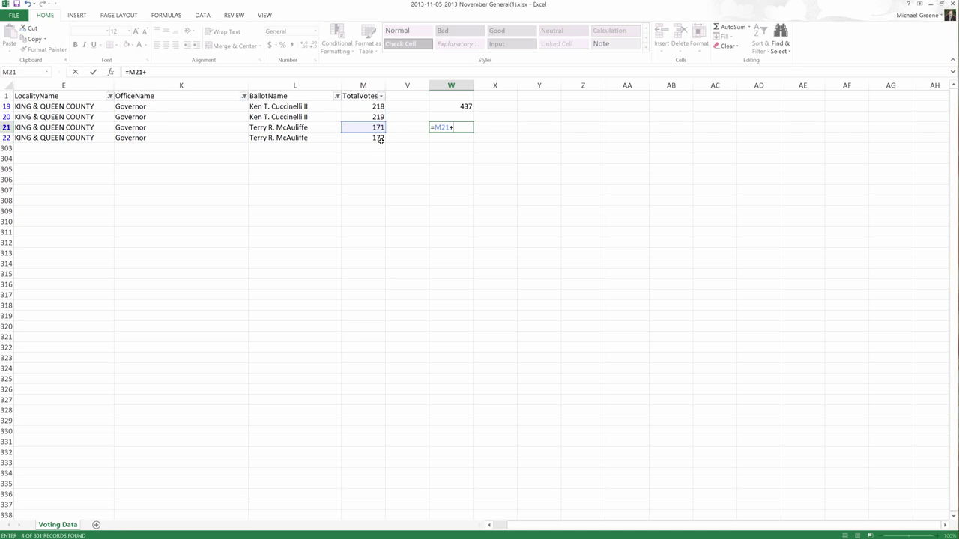
{"action": "left_click", "coordinate": [363, 138]}
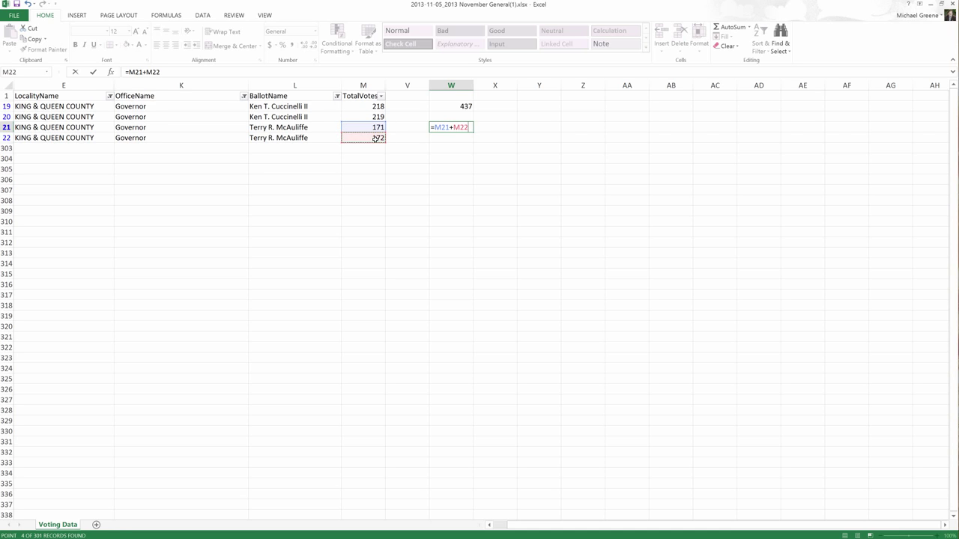
{"action": "key", "text": "Return"}
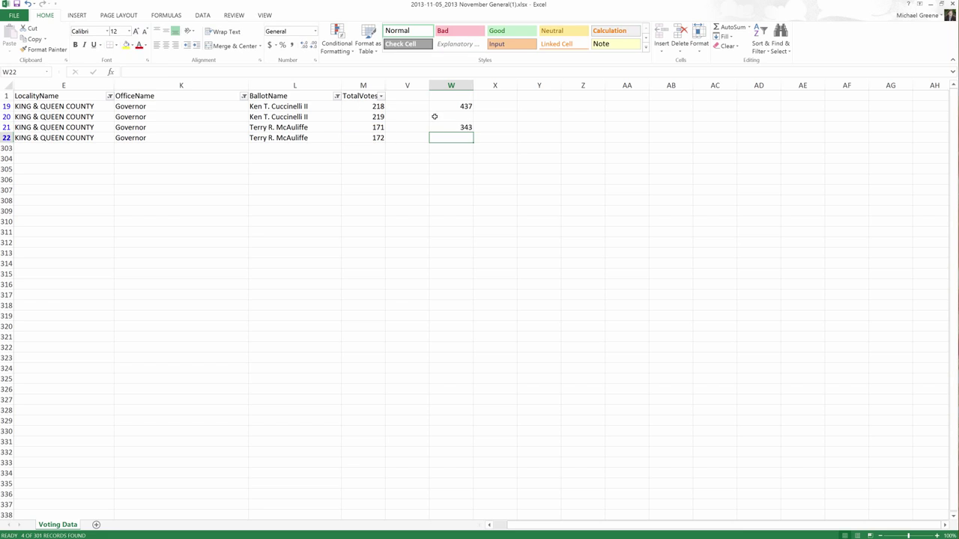
{"action": "mouse_move", "coordinate": [373, 127]}
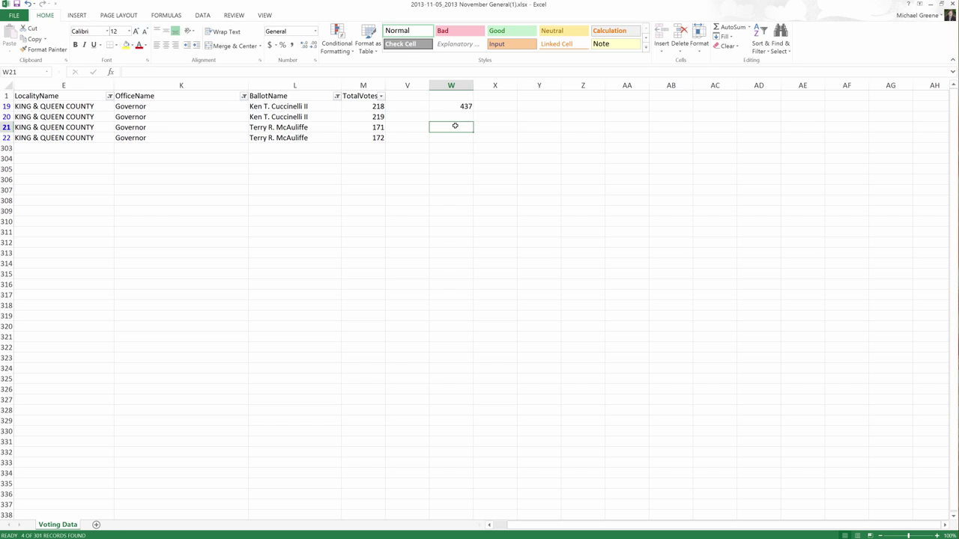
Rewrite W19 as =SUM(M19,M20), totalling Cuccinelli's votes as 437
{"action": "type", "text": "=S"}
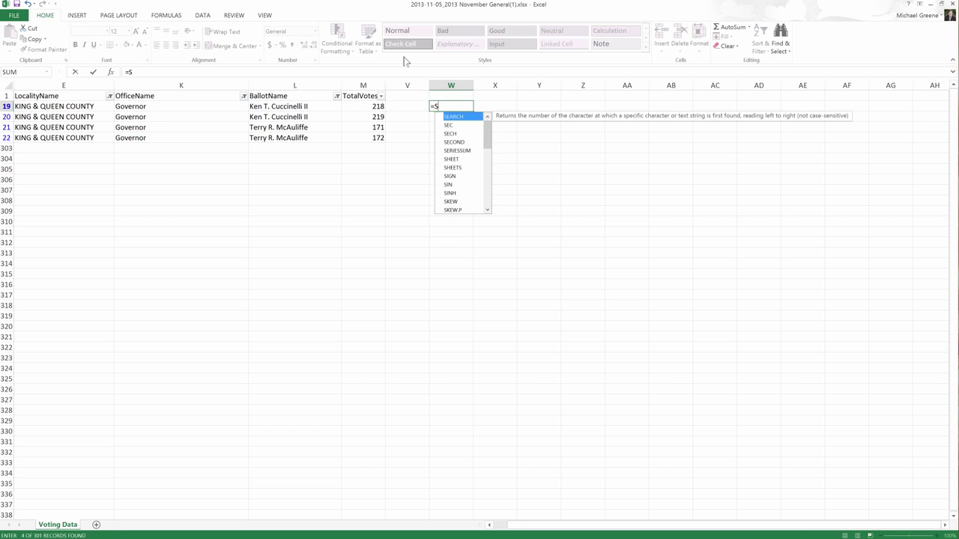
{"action": "type", "text": "UM("}
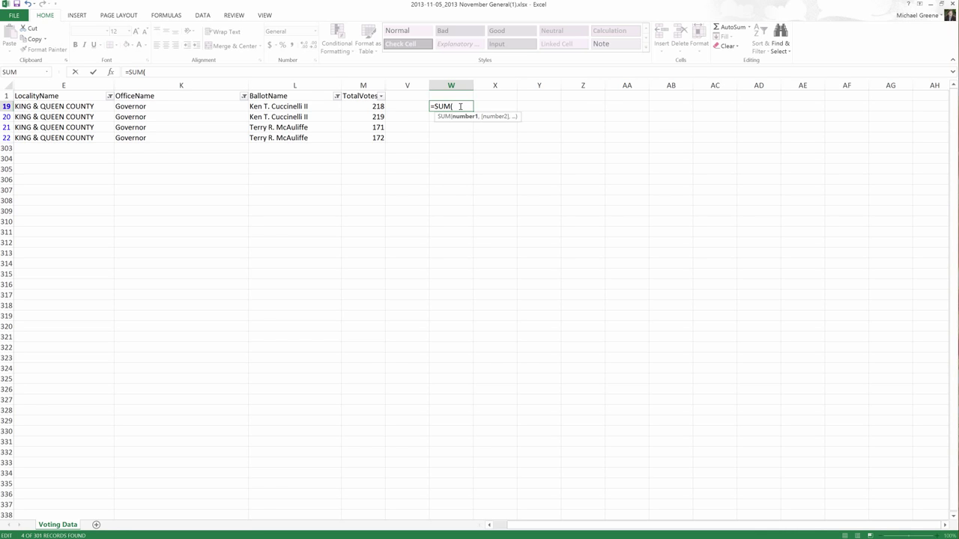
{"action": "mouse_move", "coordinate": [440, 106]}
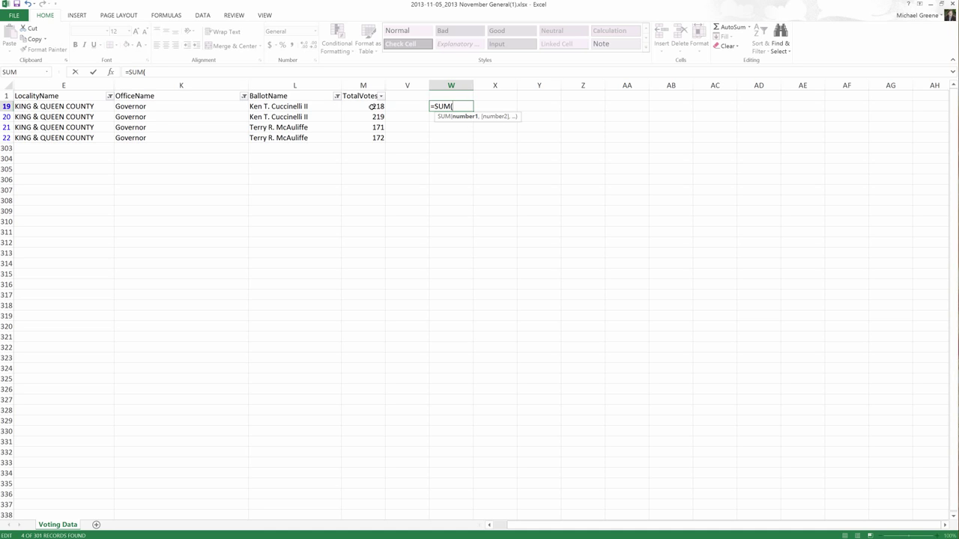
{"action": "left_click", "coordinate": [362, 105]}
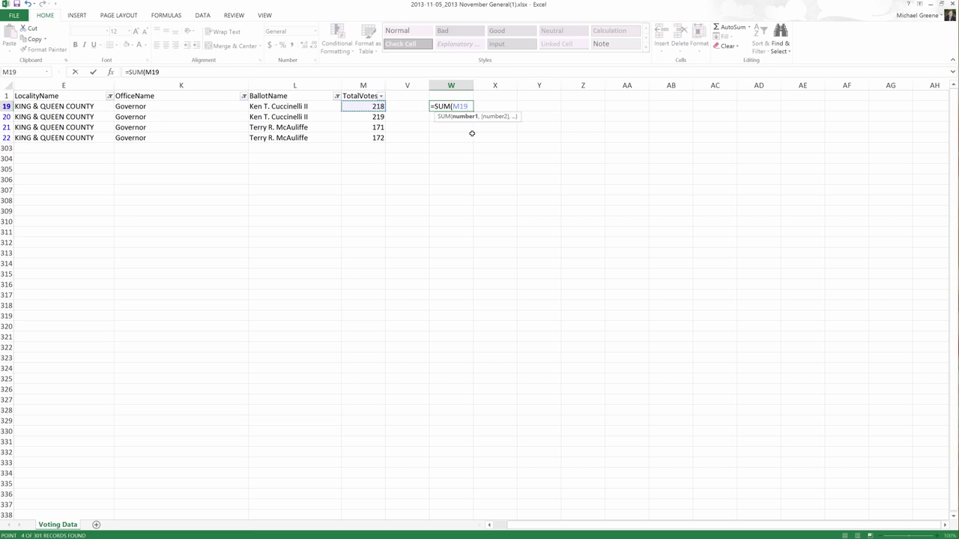
{"action": "type", "text": ","}
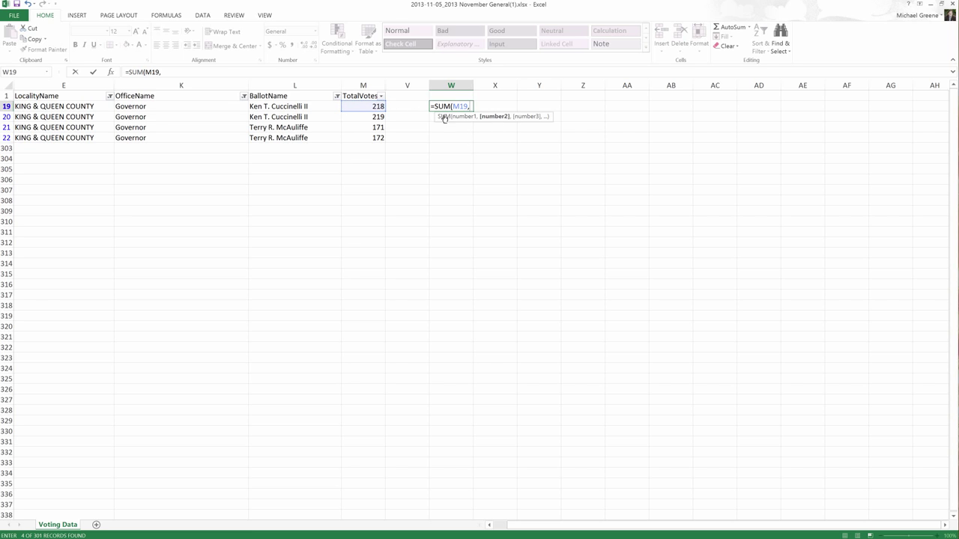
{"action": "left_click", "coordinate": [363, 117]}
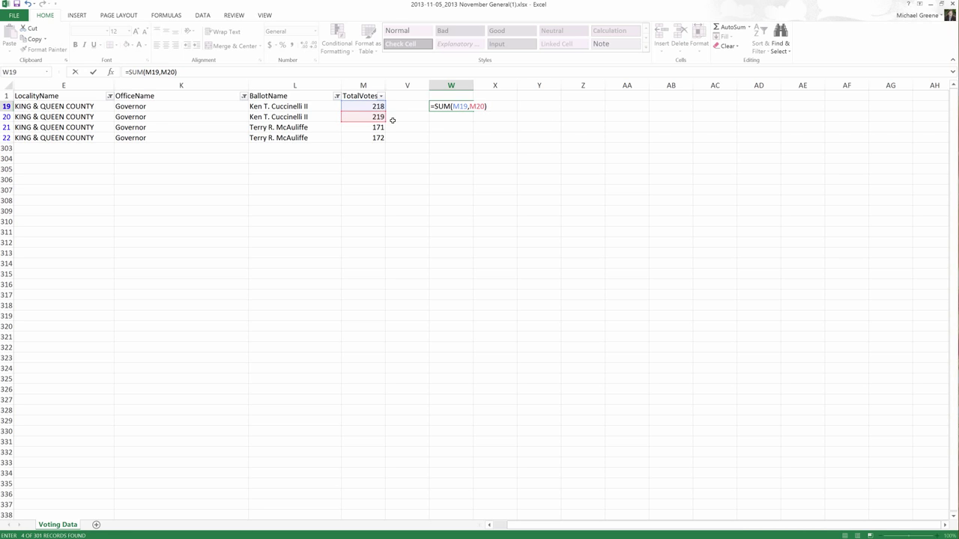
{"action": "key", "text": "Return"}
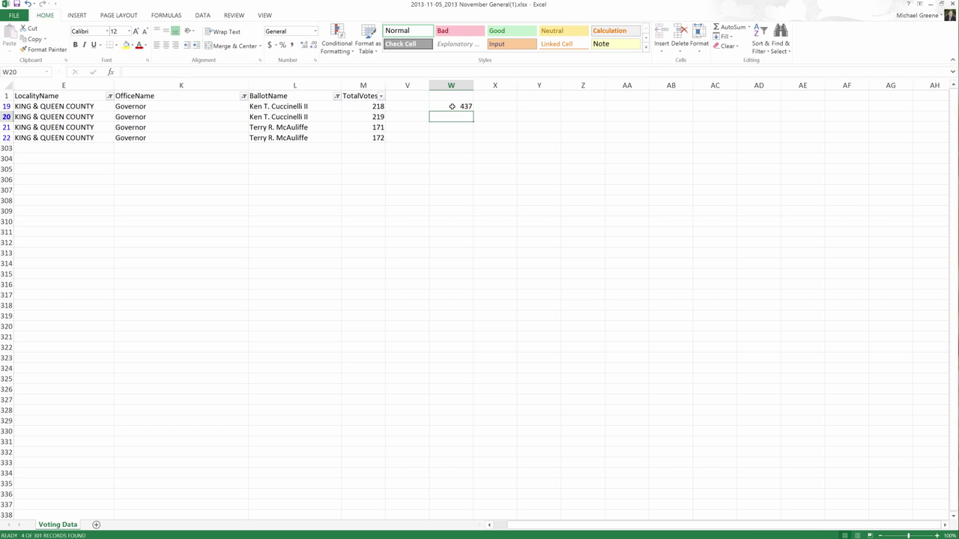
Change W19 to a range sum of M19:M20, still showing 437
{"action": "type", "text": "=SUM(M19,M20)"}
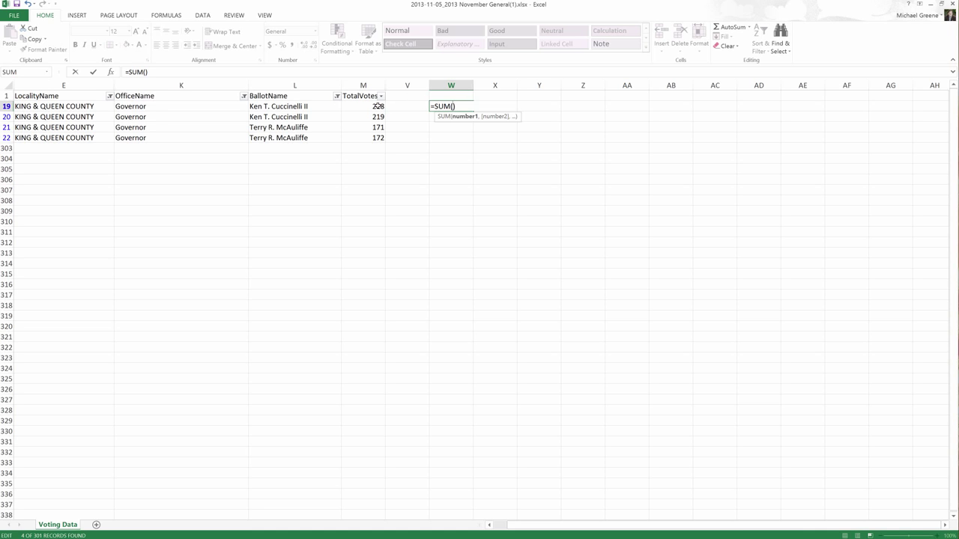
{"action": "mouse_move", "coordinate": [389, 106]}
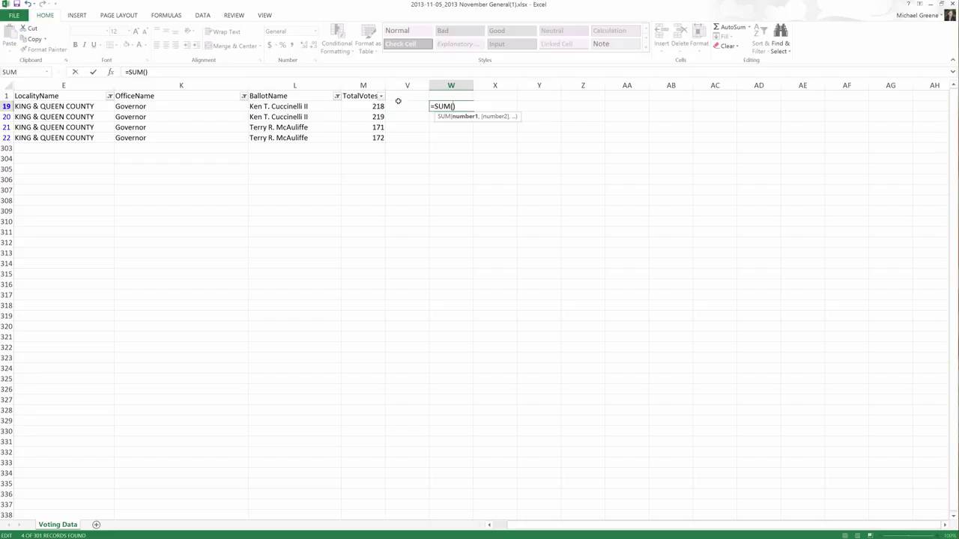
{"action": "mouse_move", "coordinate": [373, 106]}
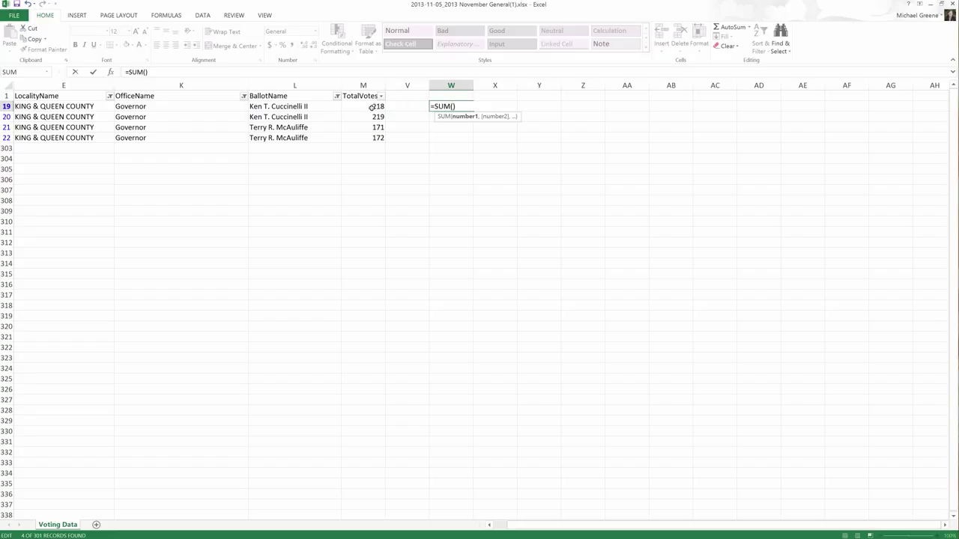
{"action": "left_click", "coordinate": [363, 106]}
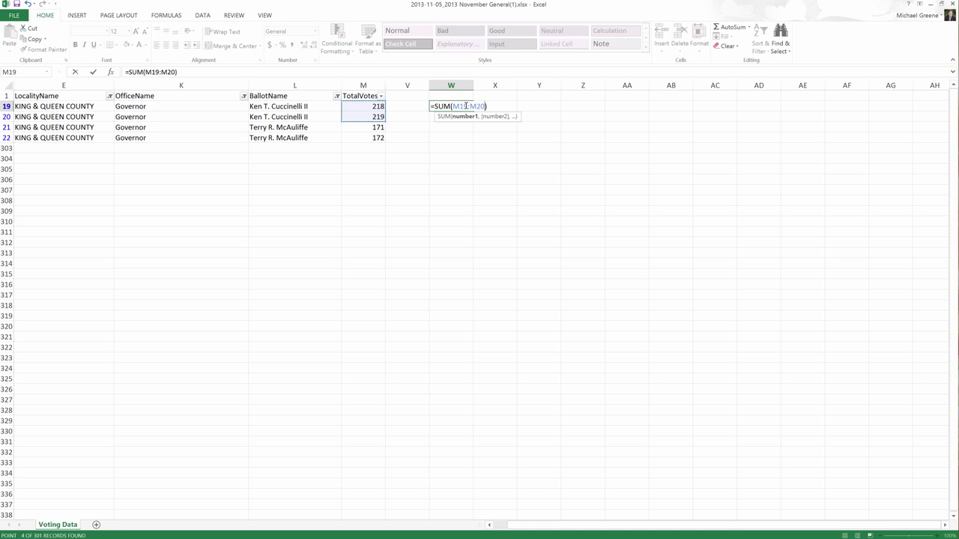
{"action": "key", "text": "Return"}
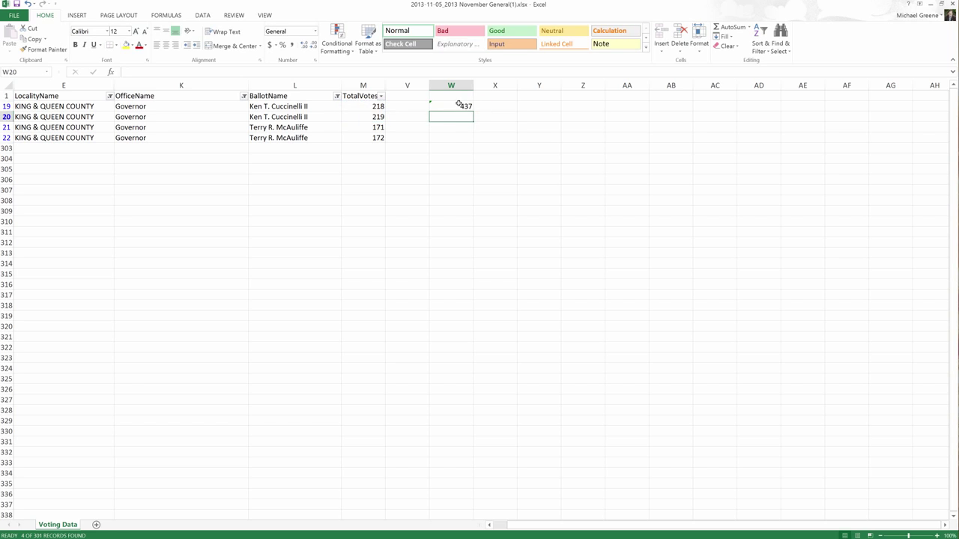
Enter =SUM(M21:M22) in W21 for McAuliffe's 343 and reselect it to check
{"action": "left_click", "coordinate": [451, 127]}
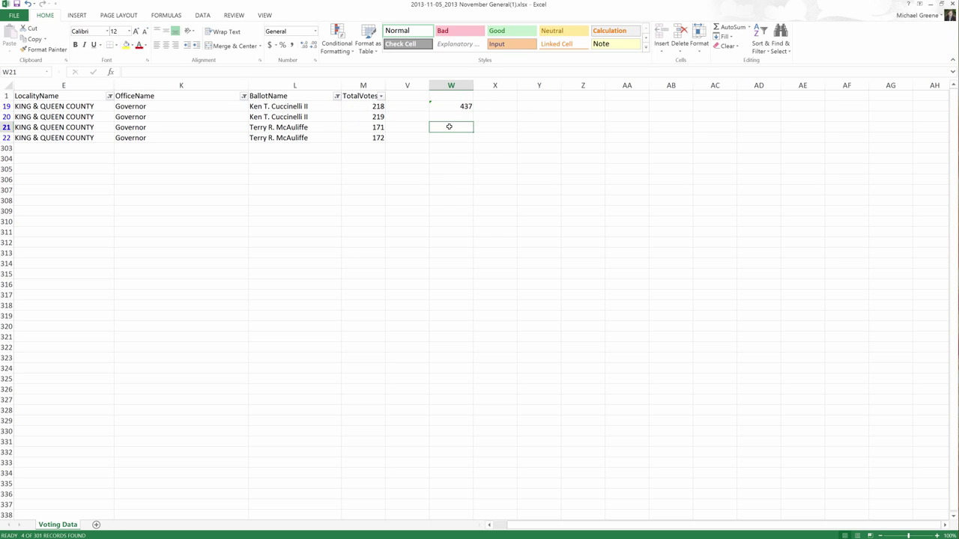
{"action": "type", "text": "=SUM("}
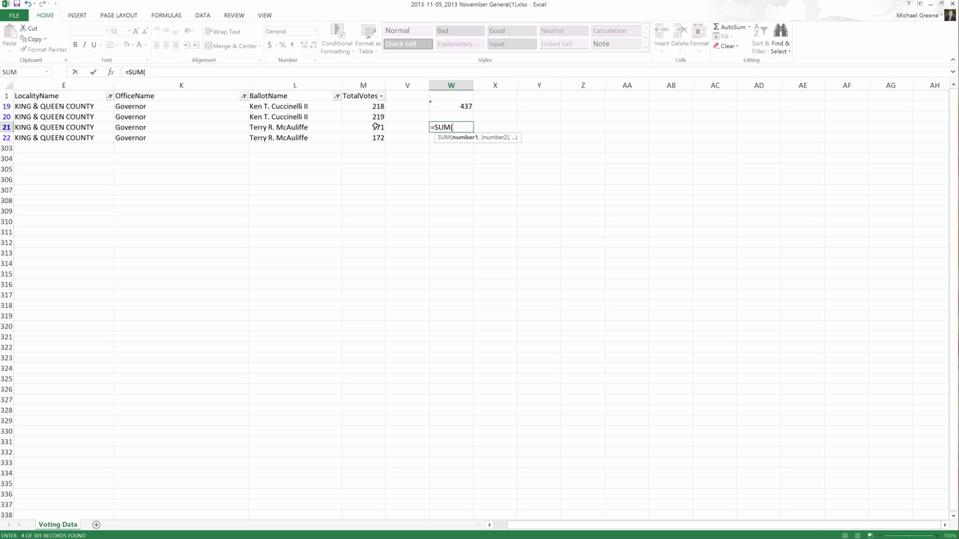
{"action": "left_click_drag", "start_coordinate": [363, 126], "coordinate": [363, 137]}
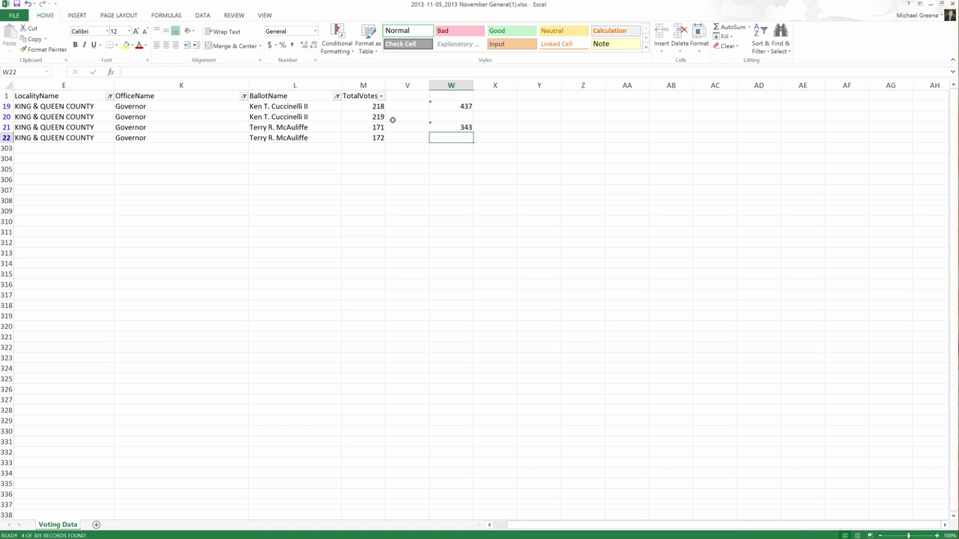
{"action": "mouse_move", "coordinate": [128, 108]}
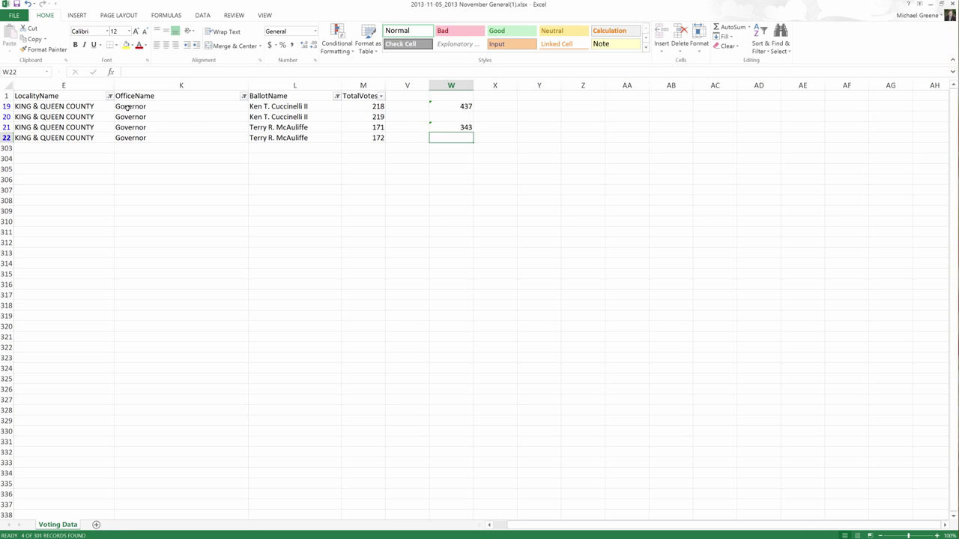
{"action": "left_click", "coordinate": [450, 126]}
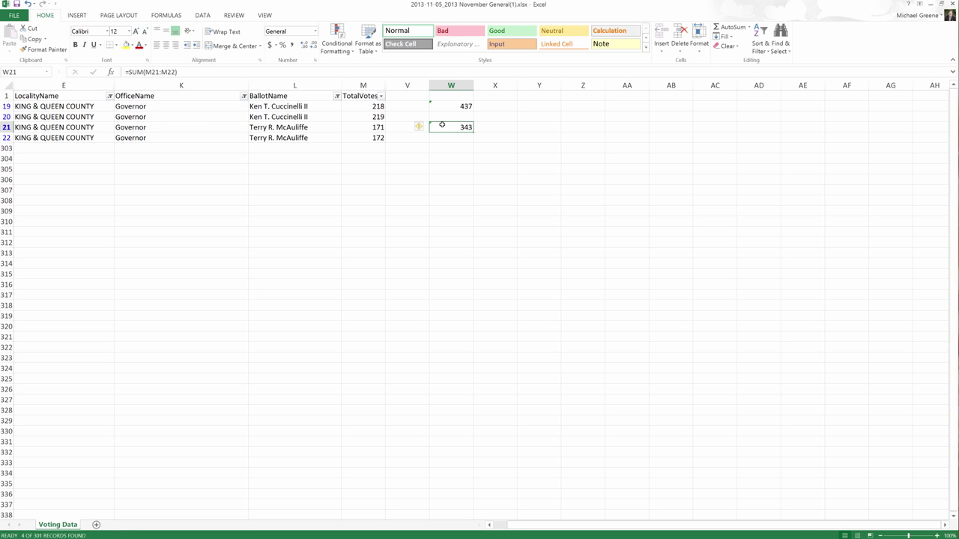
Delete the trial totals and clear the LocalityName filter, listing 32 Governor rows
{"action": "key", "text": "Delete"}
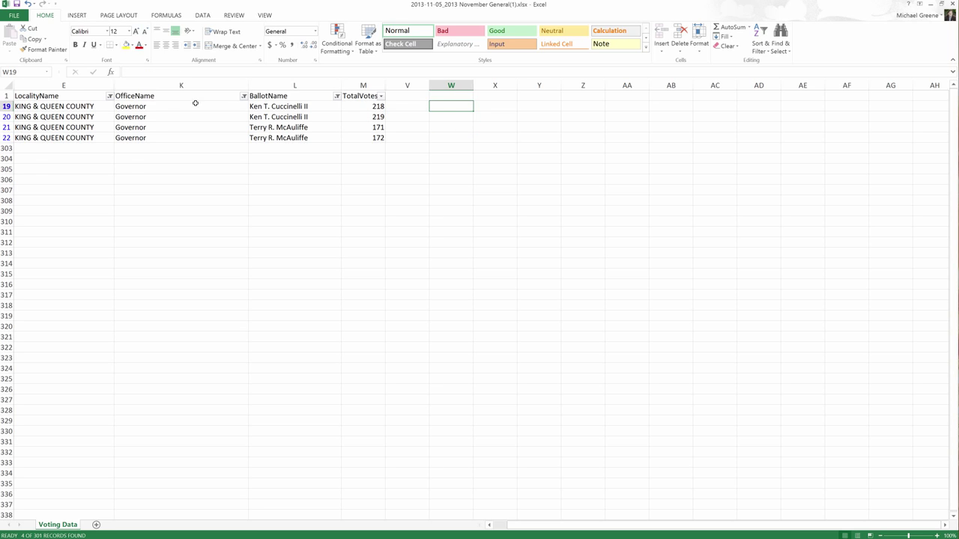
{"action": "left_click", "coordinate": [109, 95]}
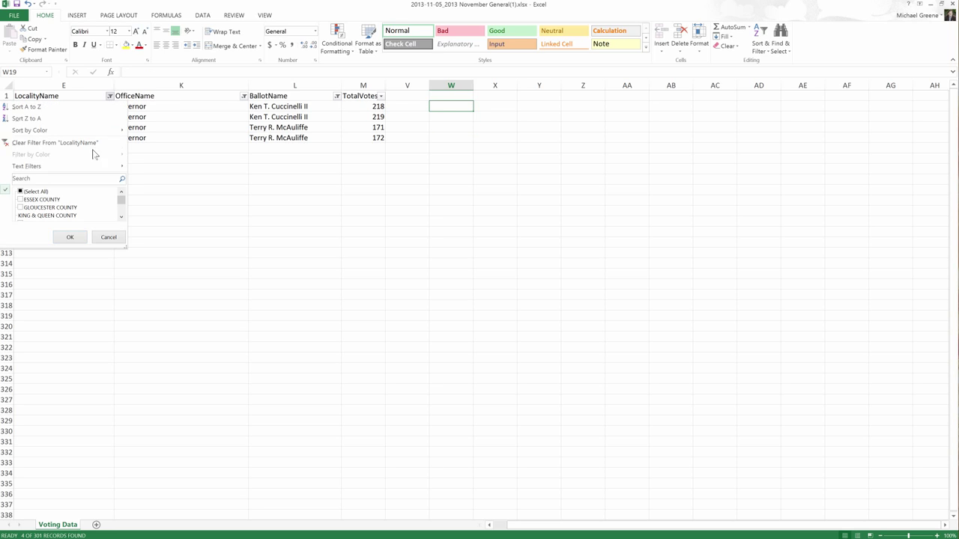
{"action": "left_click", "coordinate": [70, 236]}
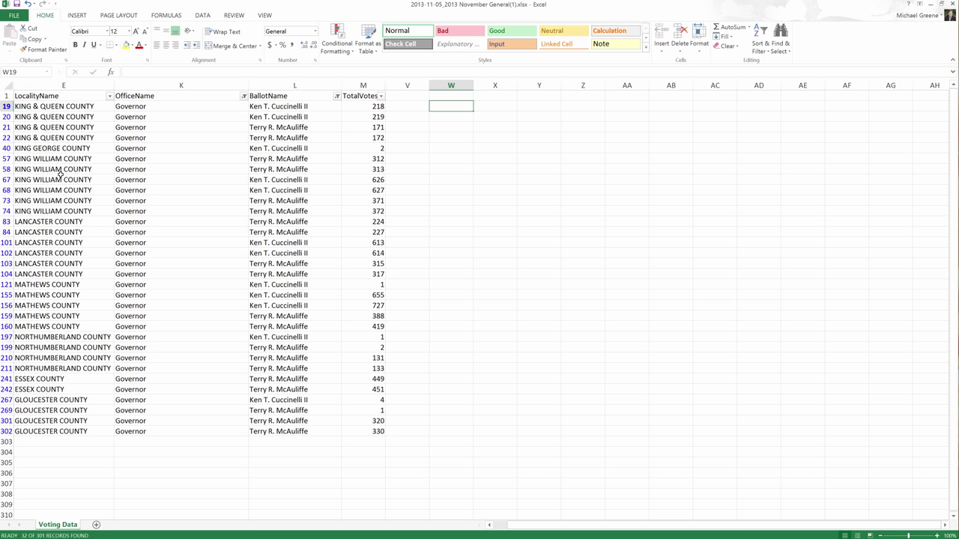
{"action": "mouse_move", "coordinate": [290, 122]}
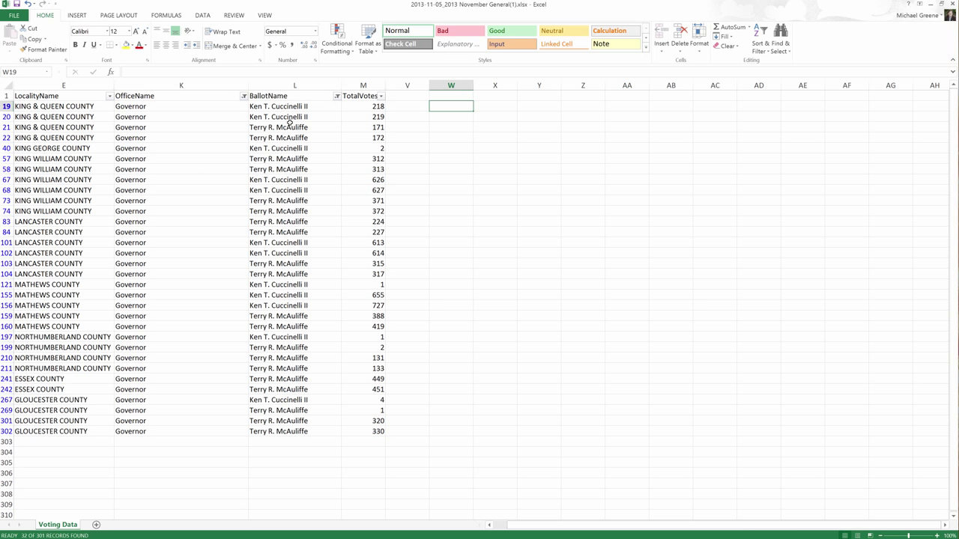
{"action": "mouse_move", "coordinate": [348, 113]}
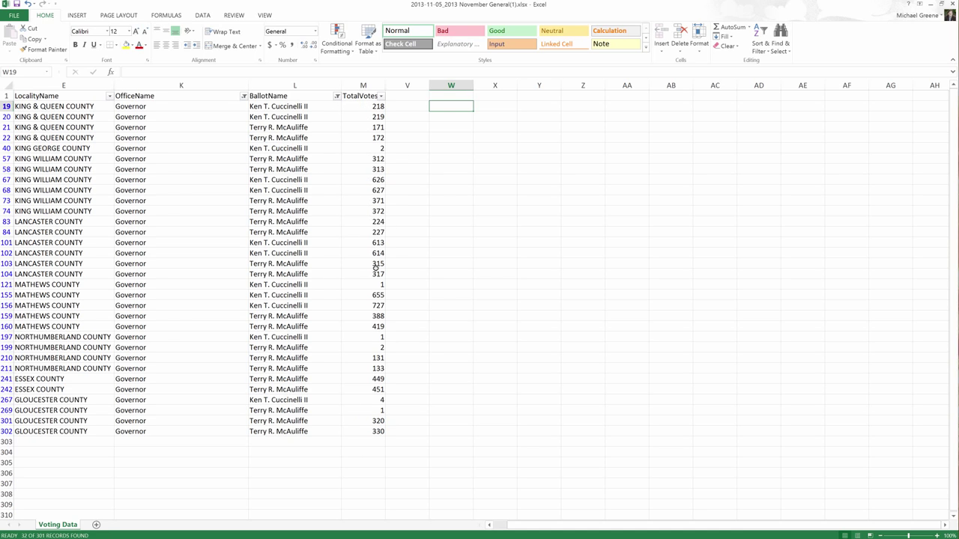
{"action": "mouse_move", "coordinate": [453, 113]}
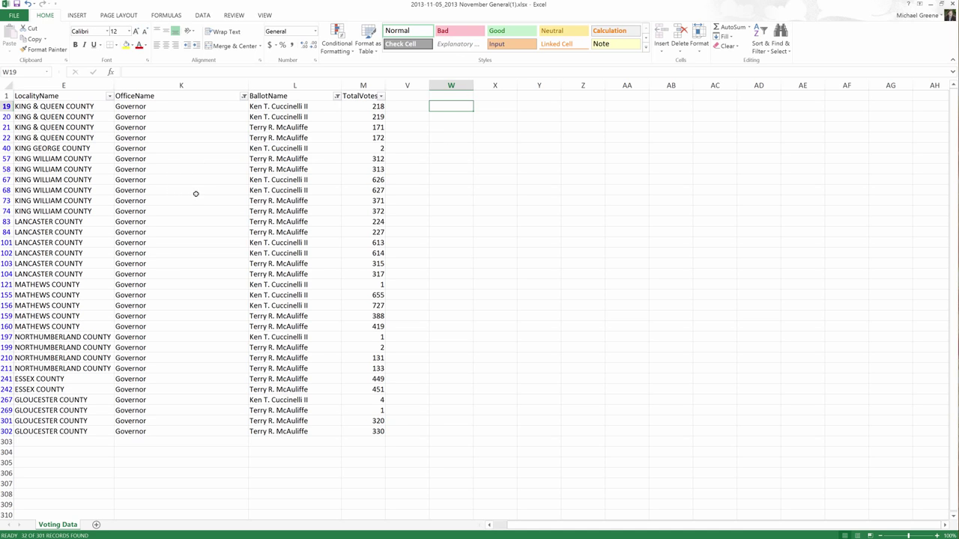
{"action": "mouse_move", "coordinate": [80, 108]}
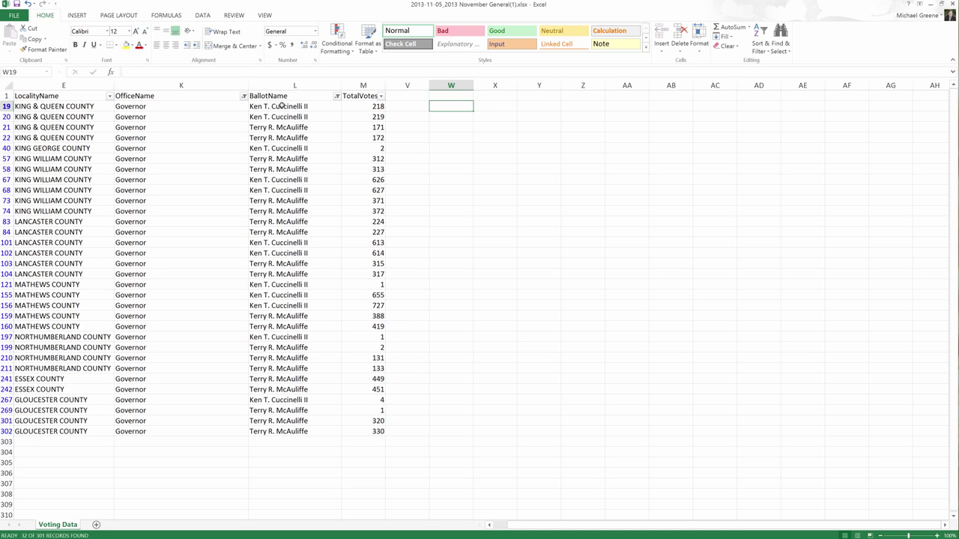
{"action": "mouse_move", "coordinate": [304, 390]}
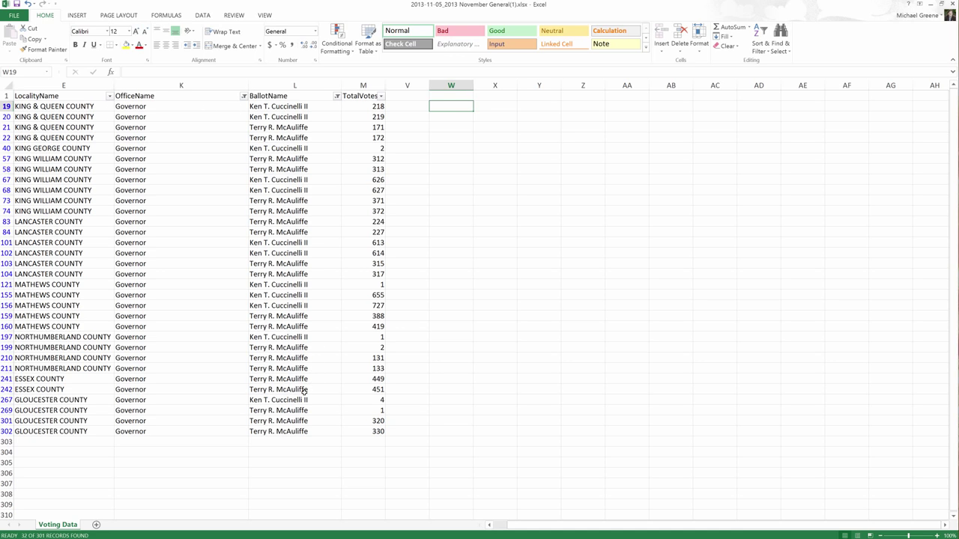
Sort the filtered records A to Z by candidate, then select empty cell W83
{"action": "left_click", "coordinate": [336, 96]}
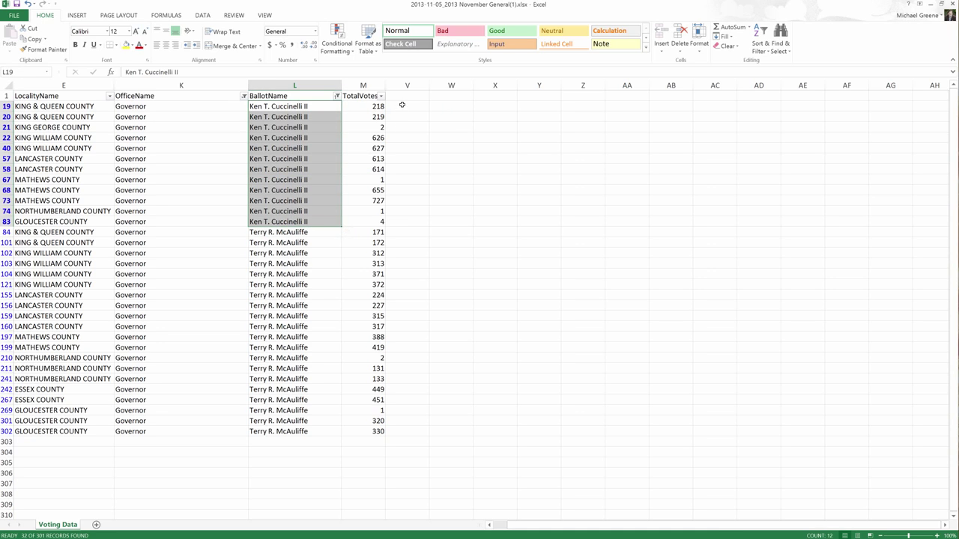
{"action": "left_click", "coordinate": [444, 221]}
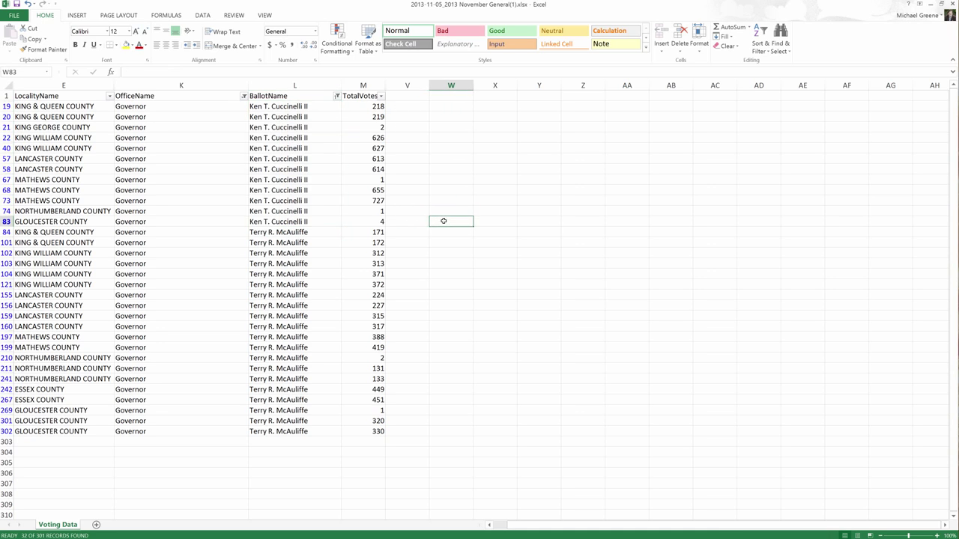
Enter =SUM(M19:M83) in W83, giving 17617 including hidden rows
{"action": "type", "text": "="}
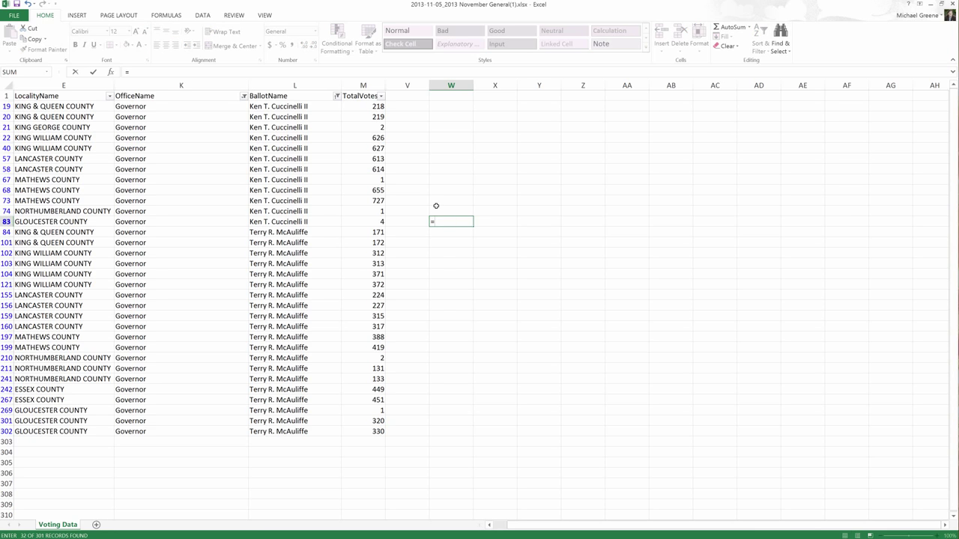
{"action": "type", "text": "SUM("}
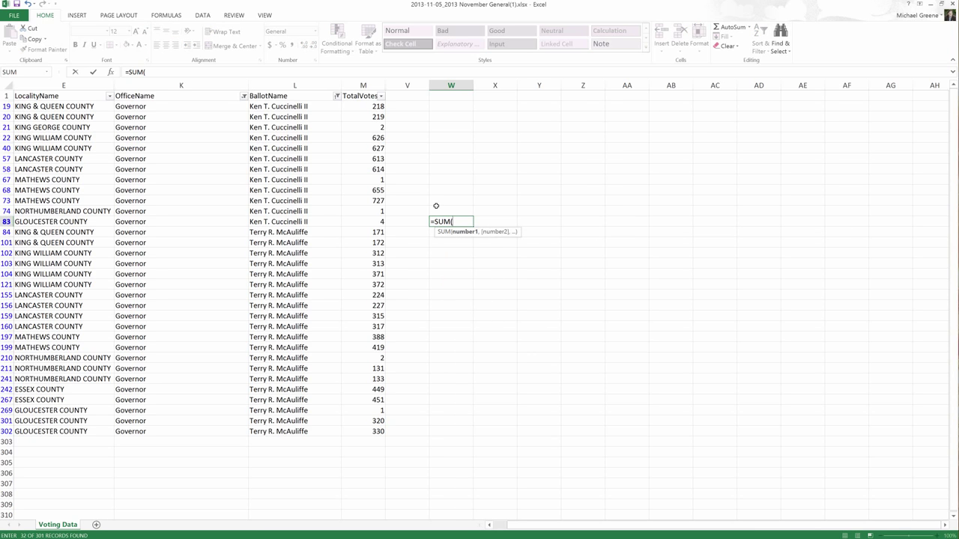
{"action": "mouse_move", "coordinate": [368, 106]}
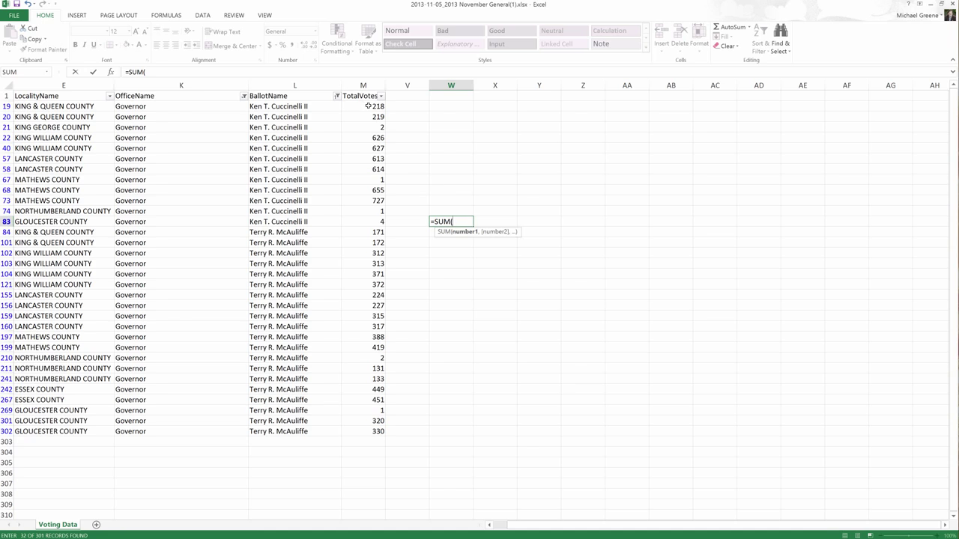
{"action": "left_click_drag", "start_coordinate": [363, 106], "coordinate": [363, 221]}
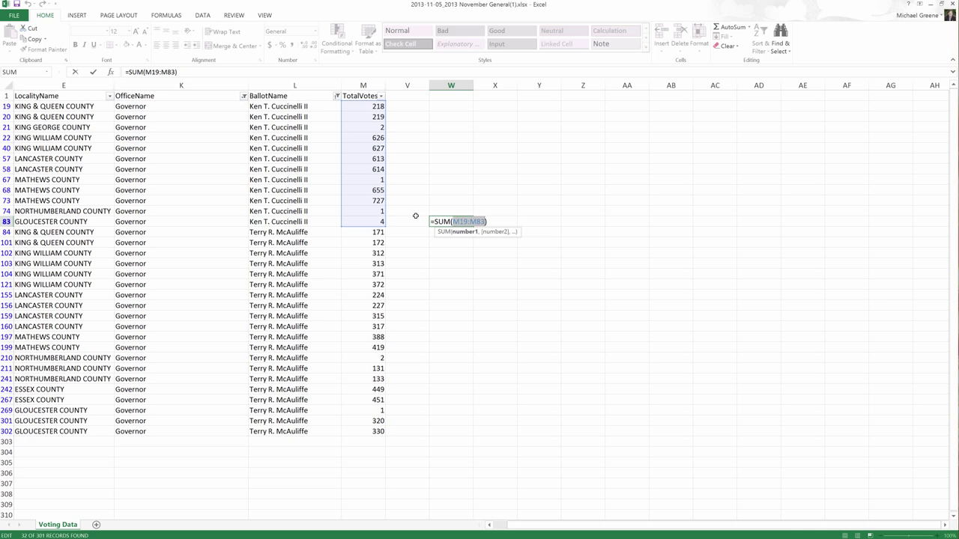
{"action": "mouse_move", "coordinate": [377, 111]}
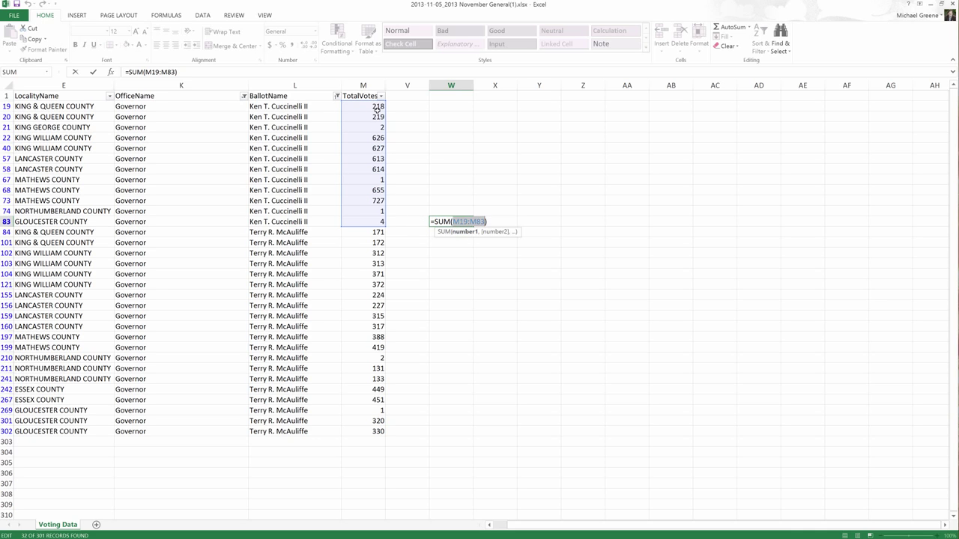
{"action": "mouse_move", "coordinate": [462, 221]}
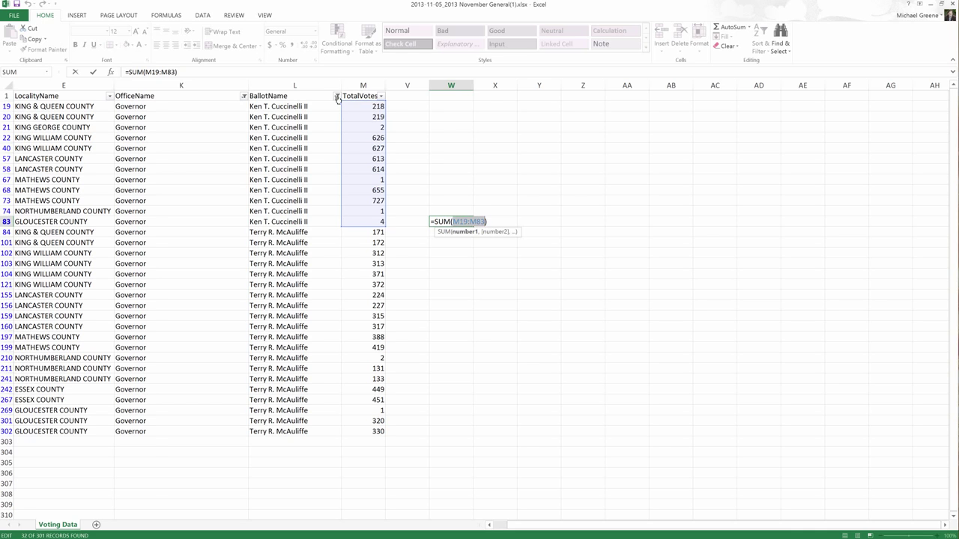
{"action": "mouse_move", "coordinate": [336, 96]}
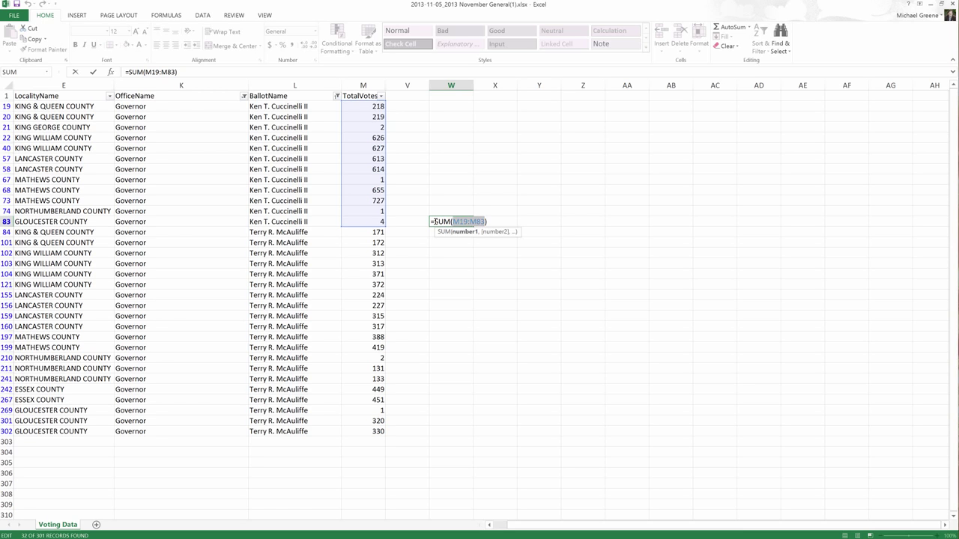
{"action": "mouse_move", "coordinate": [422, 222]}
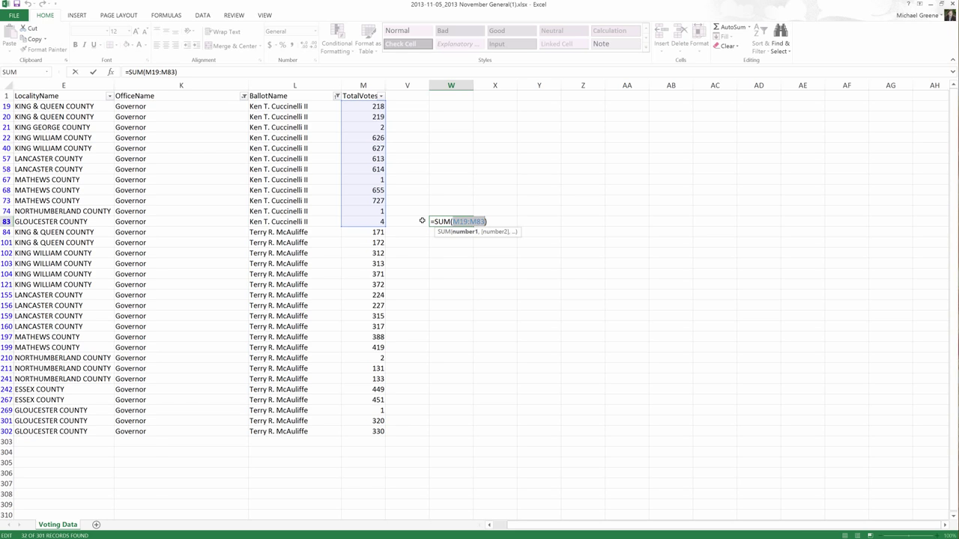
{"action": "key", "text": "Return"}
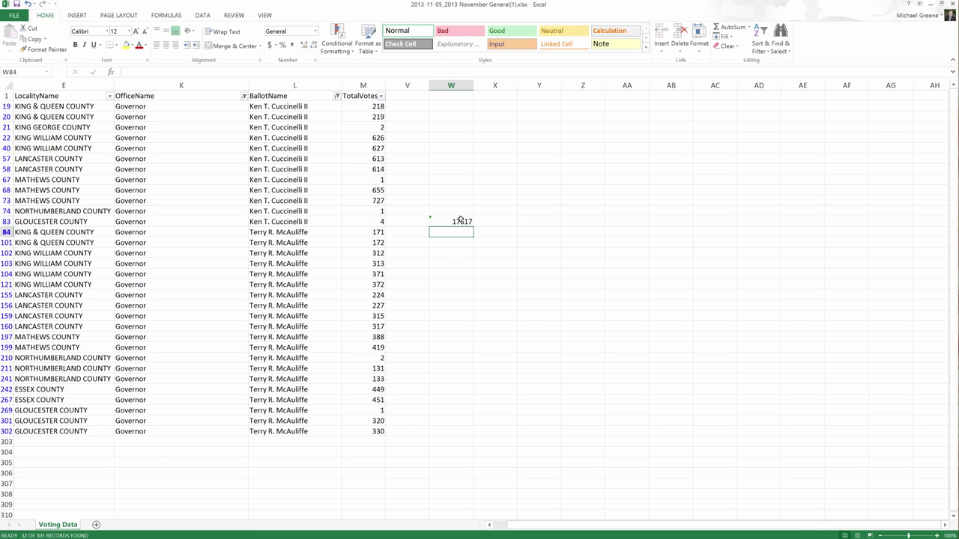
Select X83, beside the 17617 SUM result
{"action": "left_click", "coordinate": [495, 220]}
{"action": "type", "text": "=SUBTOTAL(9,M19:M83)"}
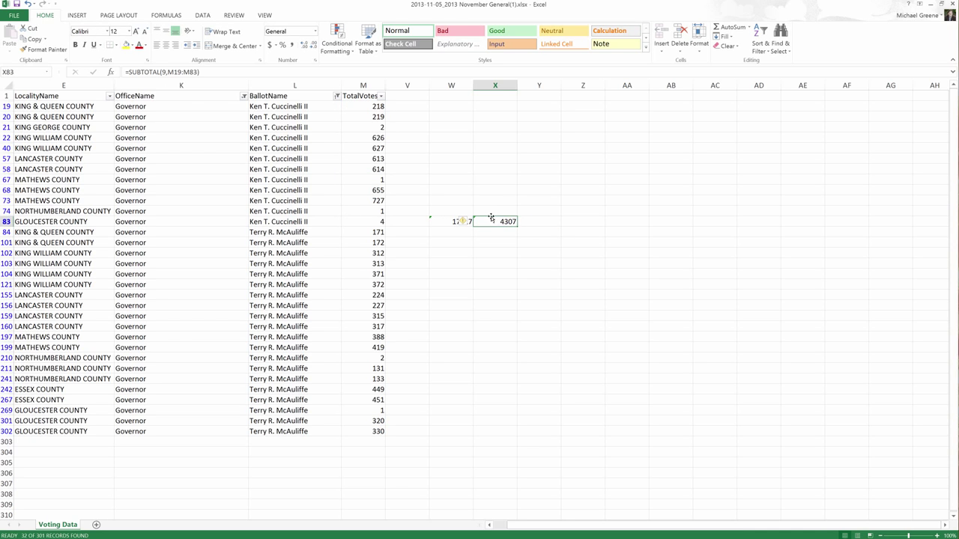
{"action": "mouse_move", "coordinate": [493, 221]}
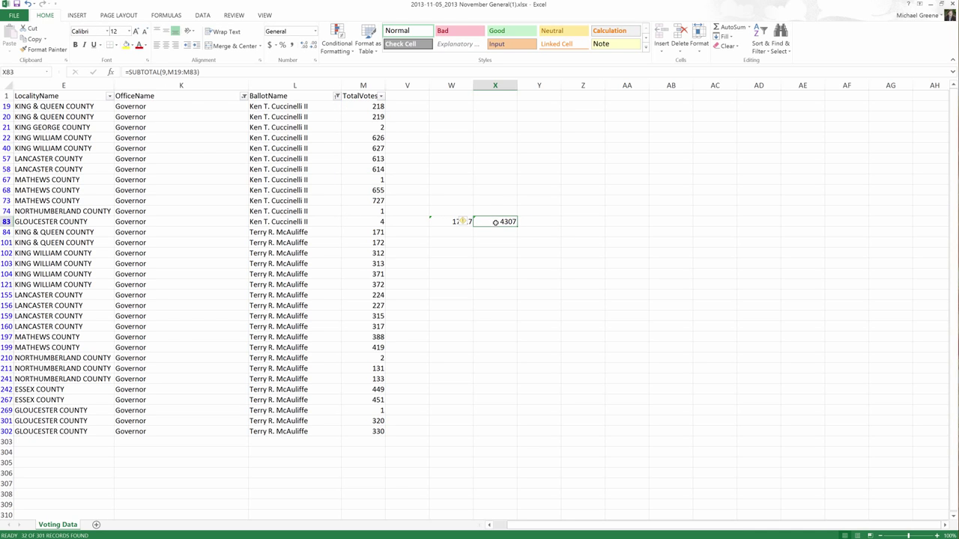
{"action": "mouse_move", "coordinate": [451, 338]}
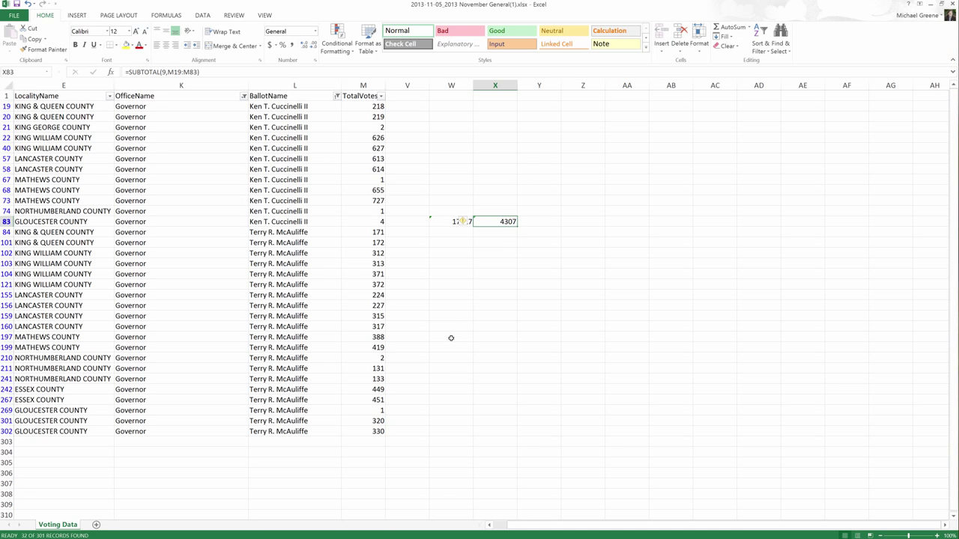
{"action": "mouse_move", "coordinate": [503, 223]}
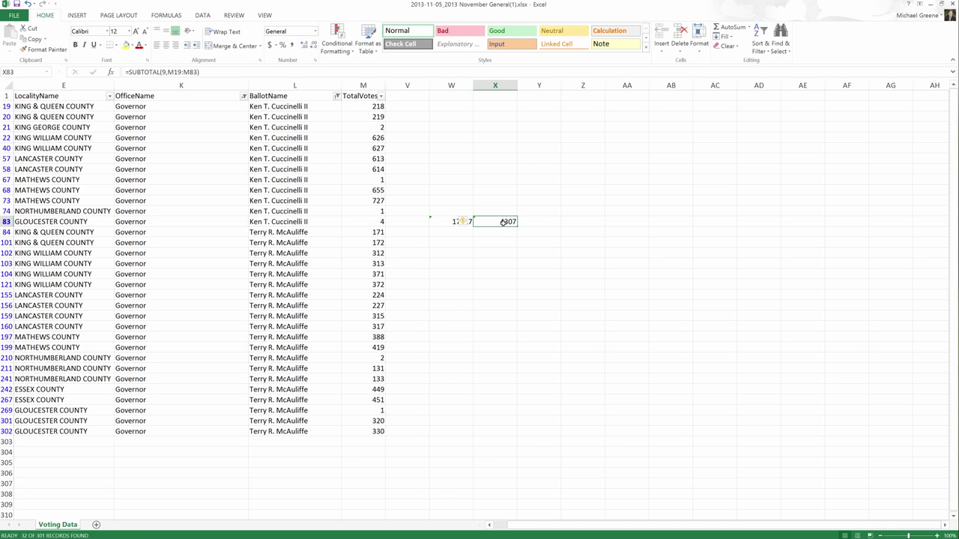
{"action": "double_click", "coordinate": [494, 221]}
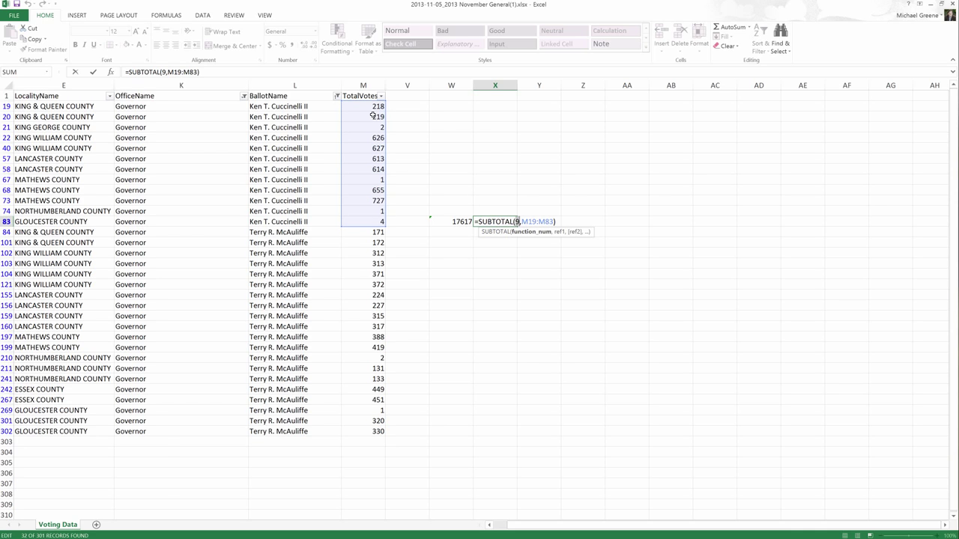
{"action": "mouse_move", "coordinate": [502, 206]}
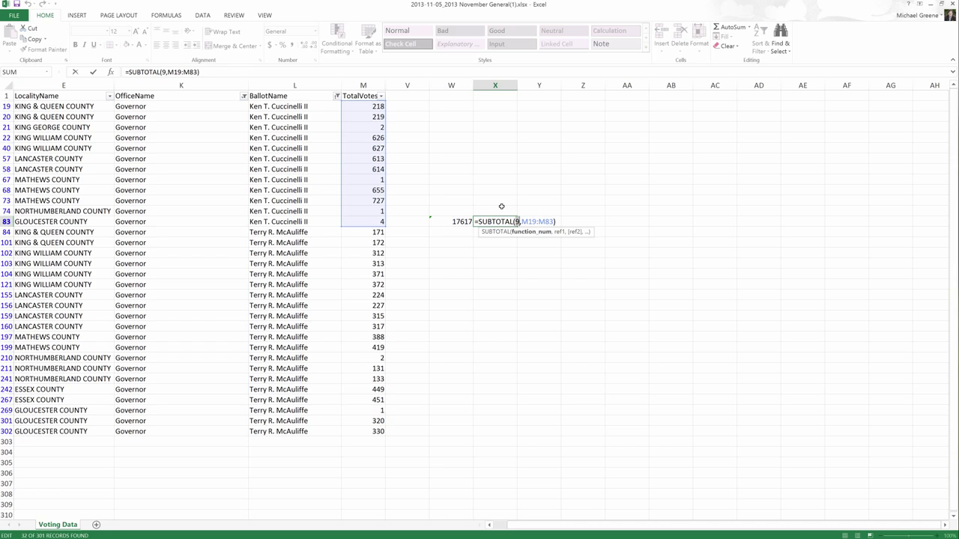
{"action": "left_click", "coordinate": [494, 211]}
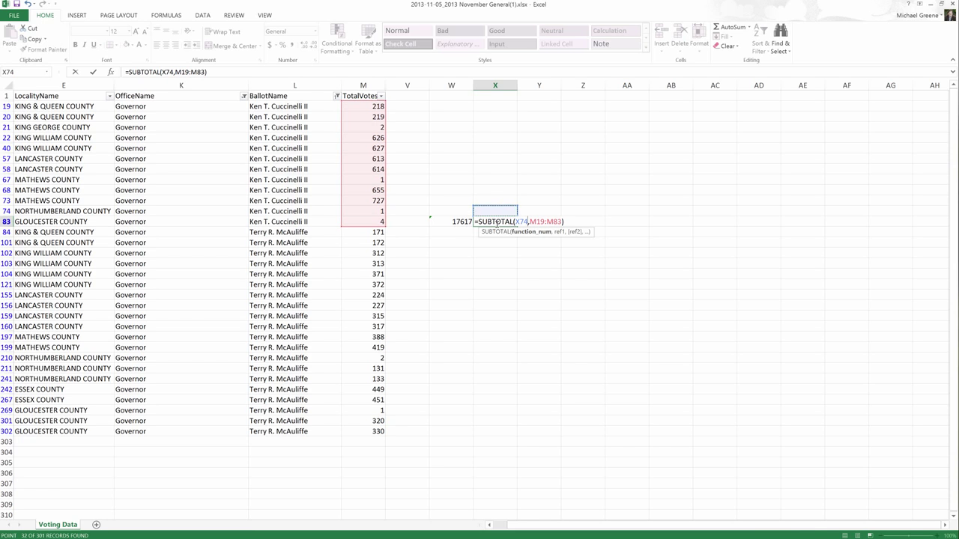
{"action": "type", "text": "9"}
{"action": "key", "text": "Return"}
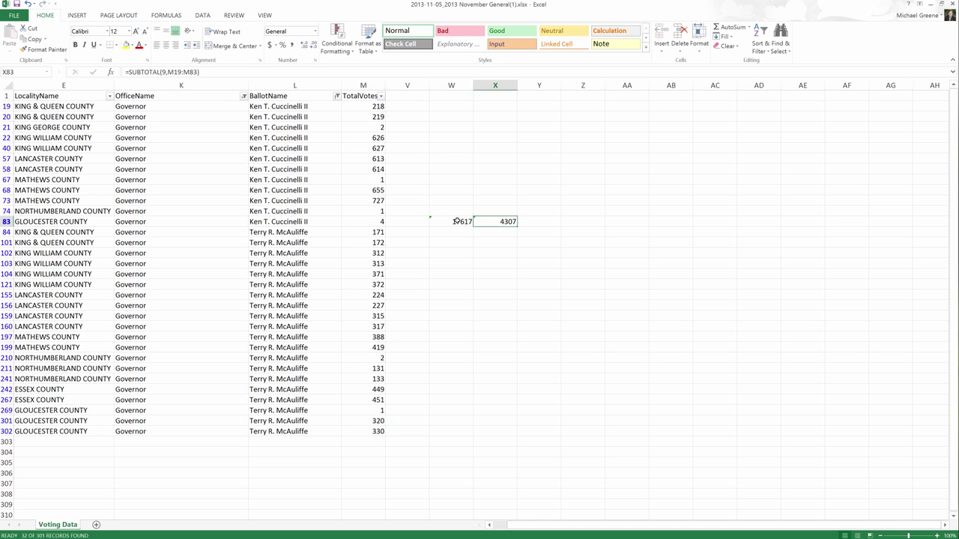
{"action": "double_click", "coordinate": [495, 221]}
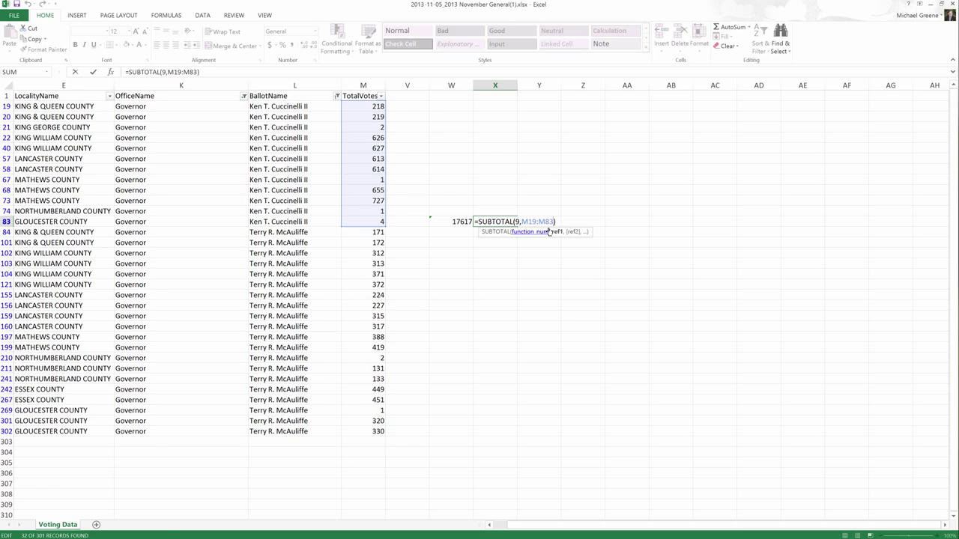
{"action": "left_click", "coordinate": [494, 200]}
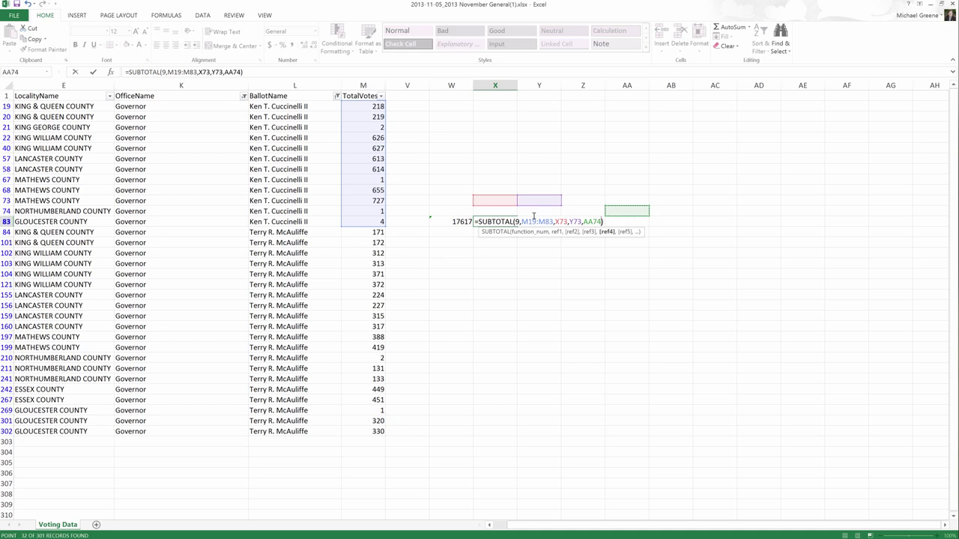
{"action": "key", "text": "Return"}
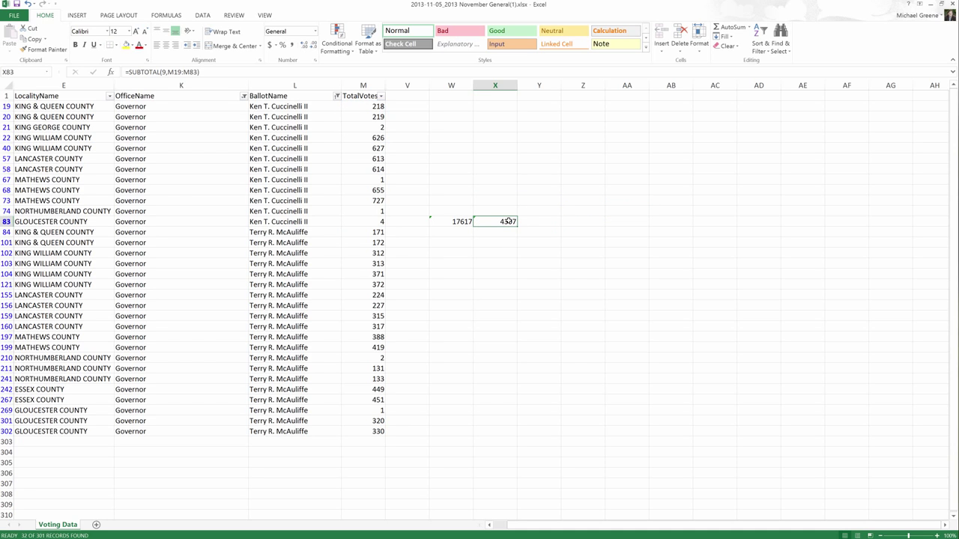